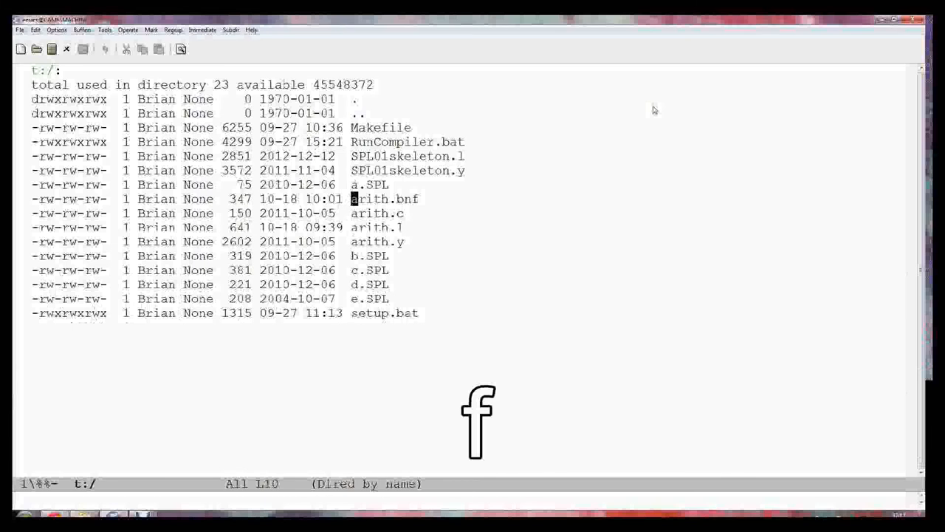
Step: Visit the arith.bnf grammar file from the t:/ Dired listing
{"action": "double_click", "coordinate": [384, 198]}
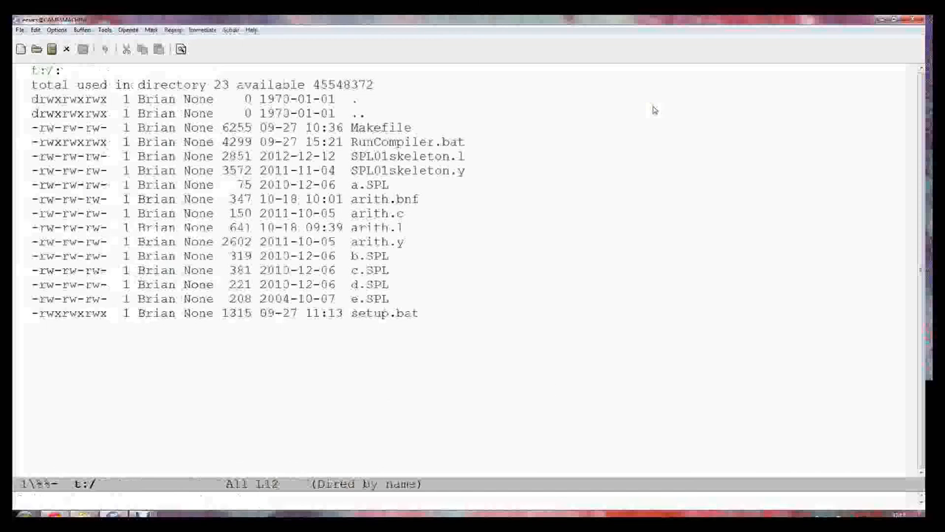
{"action": "double_click", "coordinate": [380, 227]}
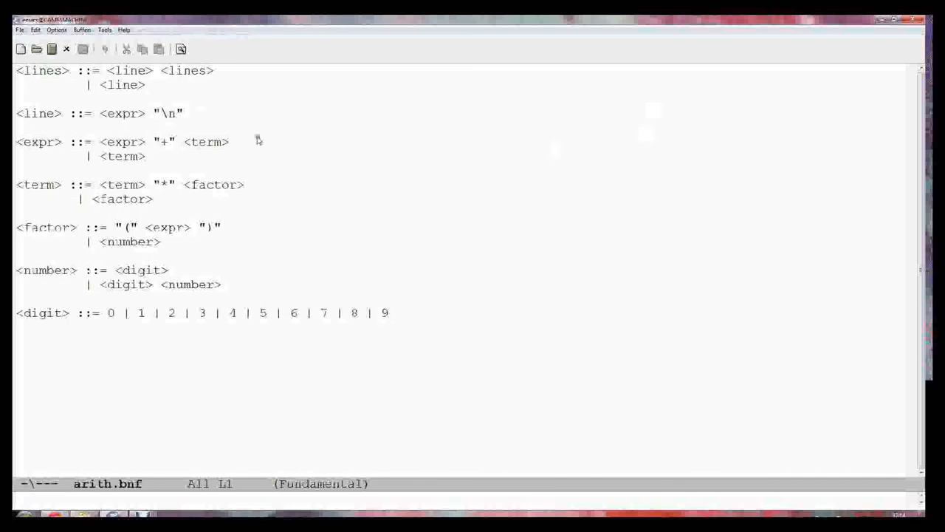
{"action": "mouse_move", "coordinate": [160, 183]}
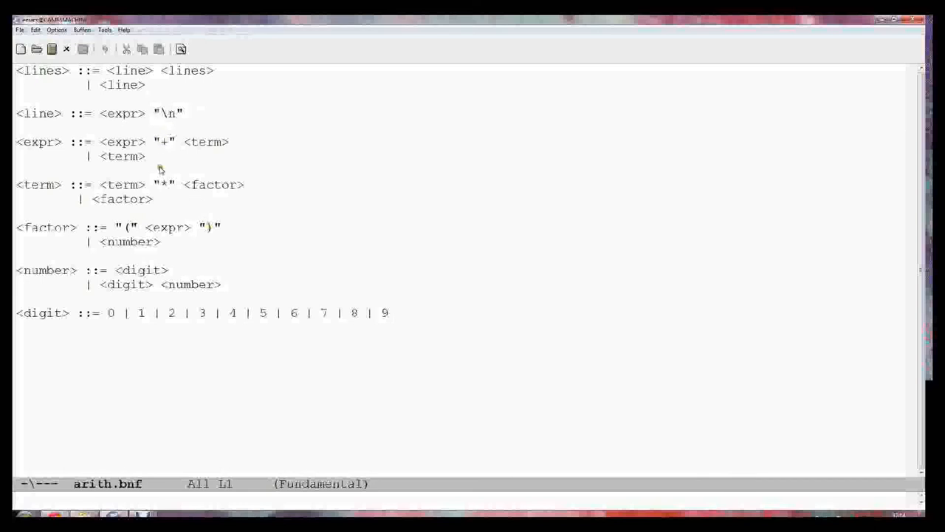
{"action": "mouse_move", "coordinate": [103, 49]}
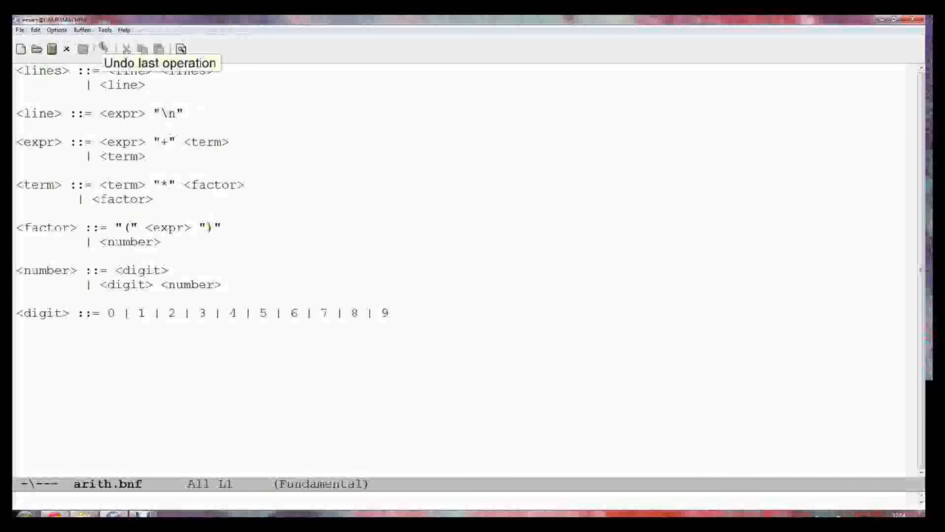
{"action": "mouse_move", "coordinate": [298, 121]}
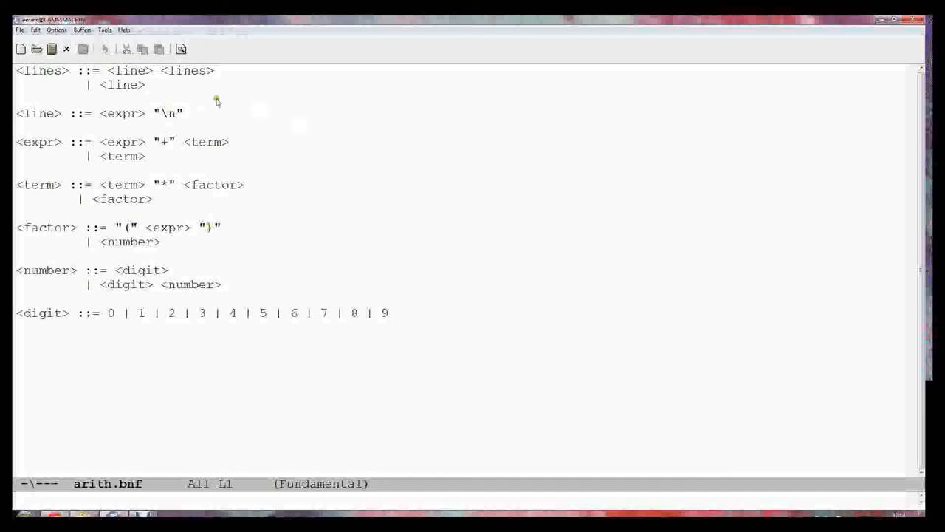
{"action": "left_click", "coordinate": [129, 29]}
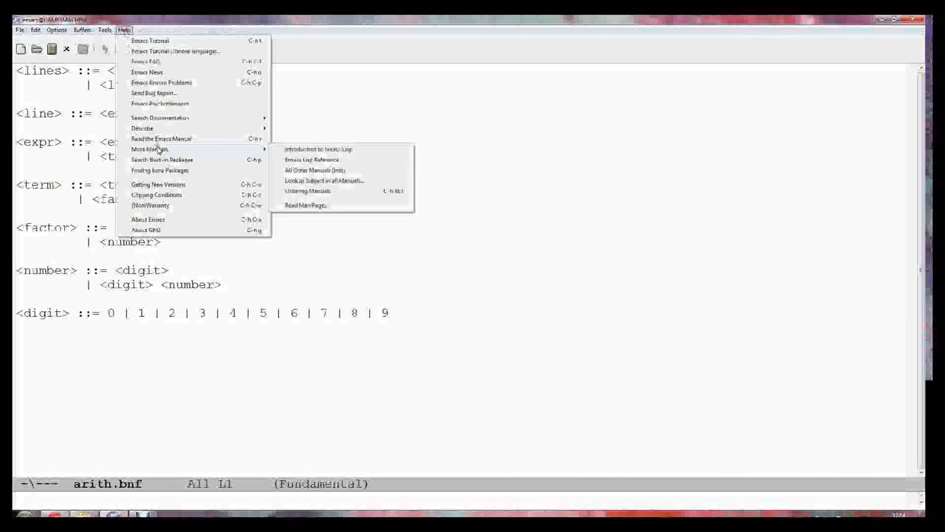
{"action": "mouse_move", "coordinate": [228, 144]}
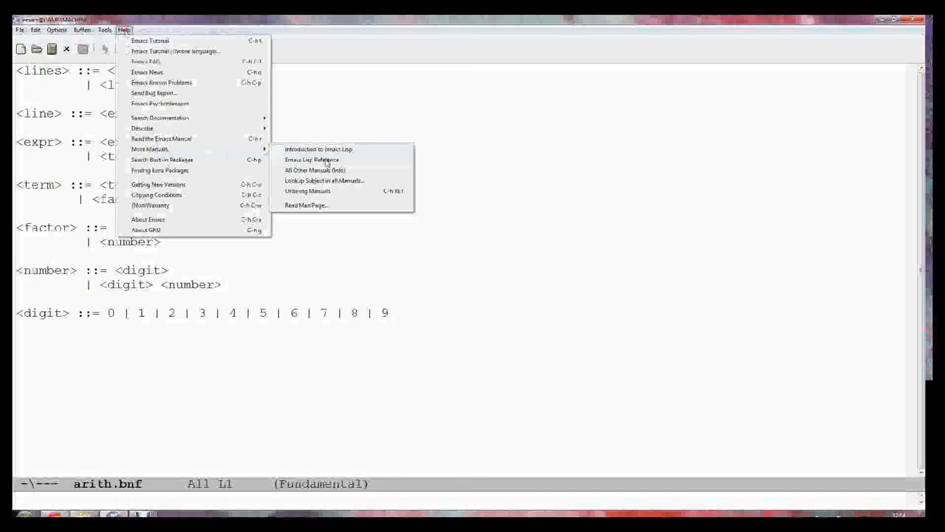
{"action": "mouse_move", "coordinate": [312, 159]}
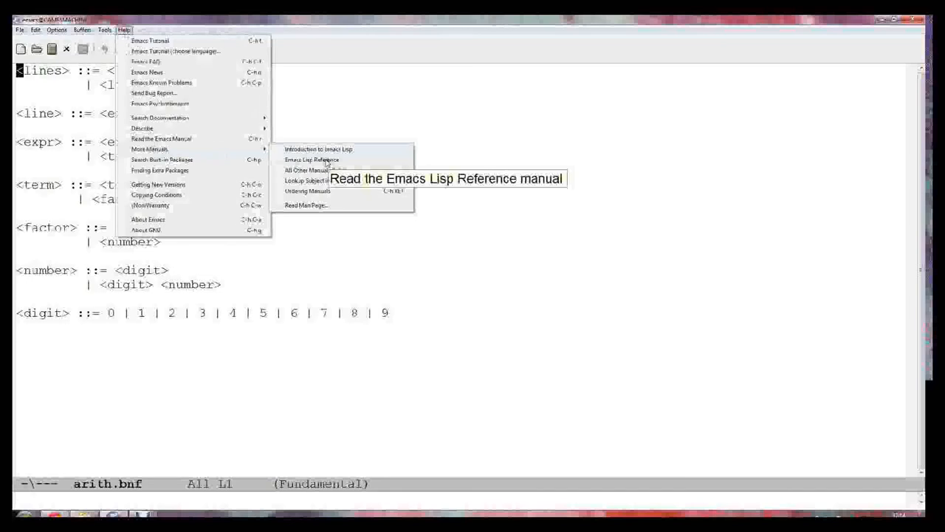
Step: Bring up the Emacs Lisp Reference Manual from the Help menu
{"action": "left_click", "coordinate": [307, 160]}
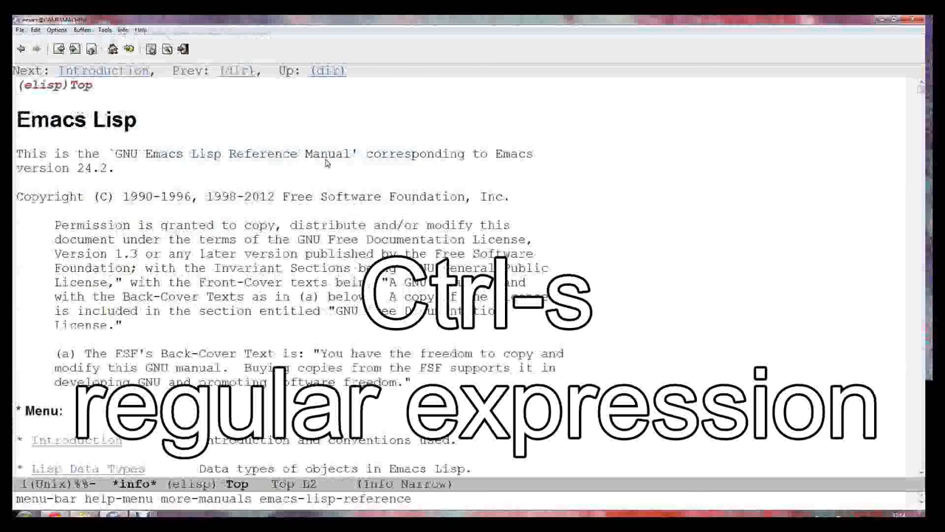
Step: Search the manual for "regular expression" and follow the menu entry to Syntax of Regexps
{"action": "key", "text": "ctrl+s"}
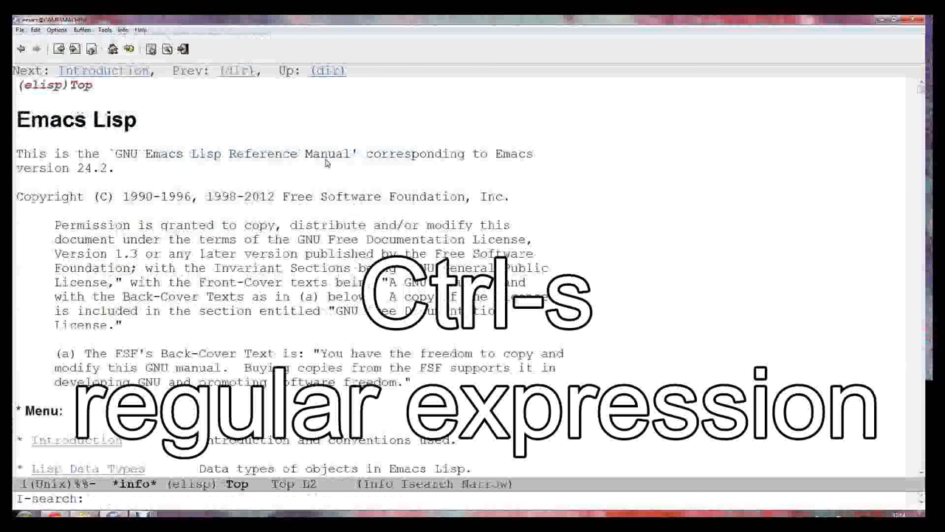
{"action": "type", "text": "regular"}
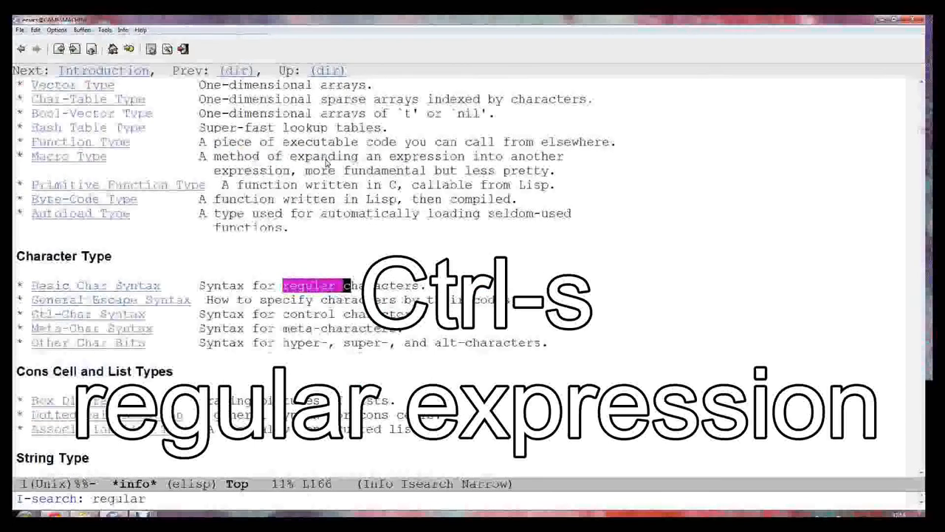
{"action": "type", "text": "expression"}
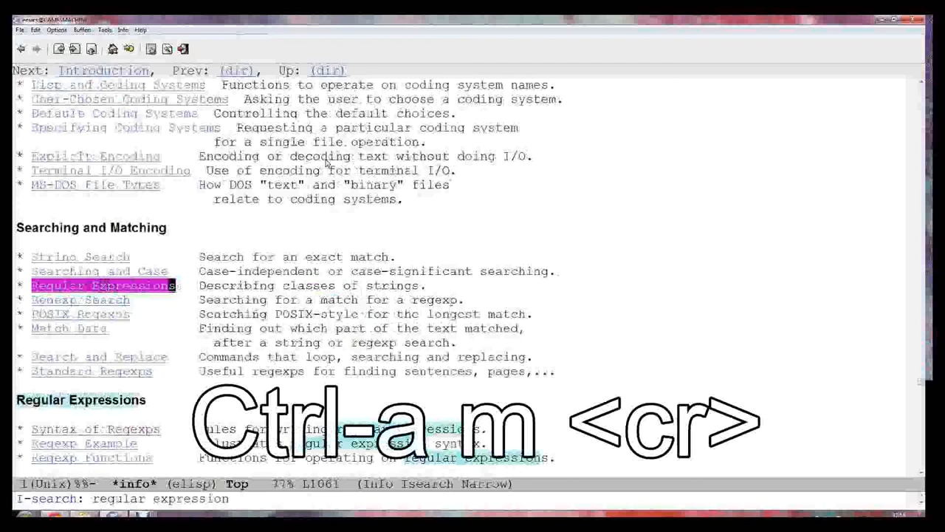
{"action": "key", "text": "Return"}
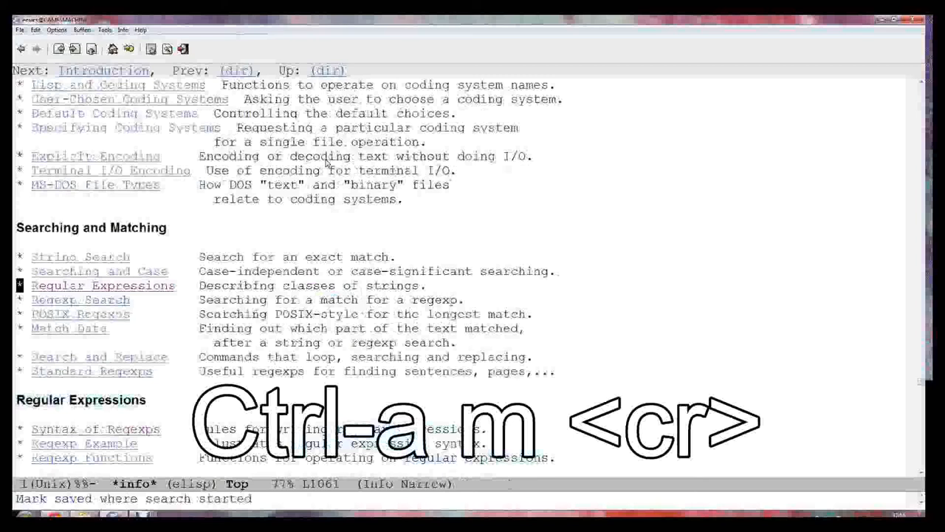
{"action": "key", "text": "m"}
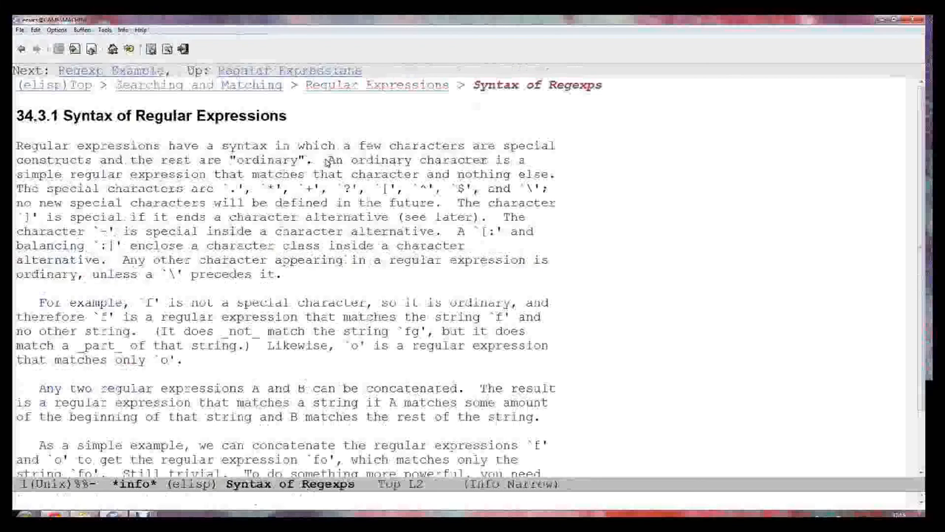
Step: Enter the Regexp Special node and page through its operators, character alternatives and anchors
{"action": "scroll", "scroll_direction": "down", "scroll_amount": 3}
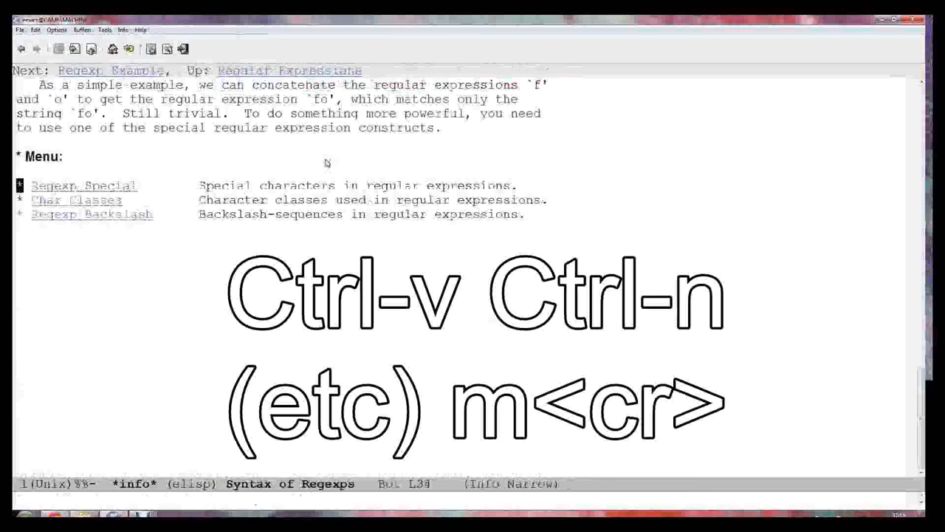
{"action": "key", "text": "m"}
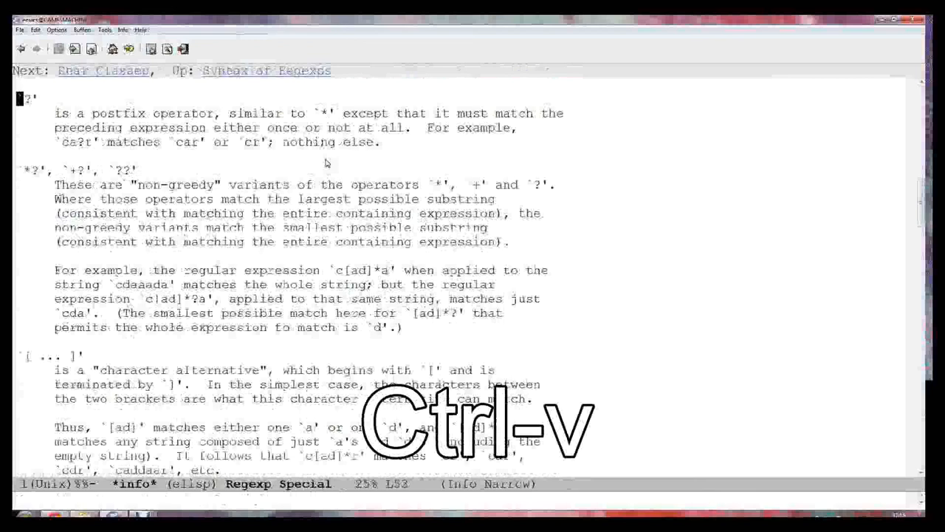
{"action": "scroll", "scroll_direction": "down", "scroll_amount": 3}
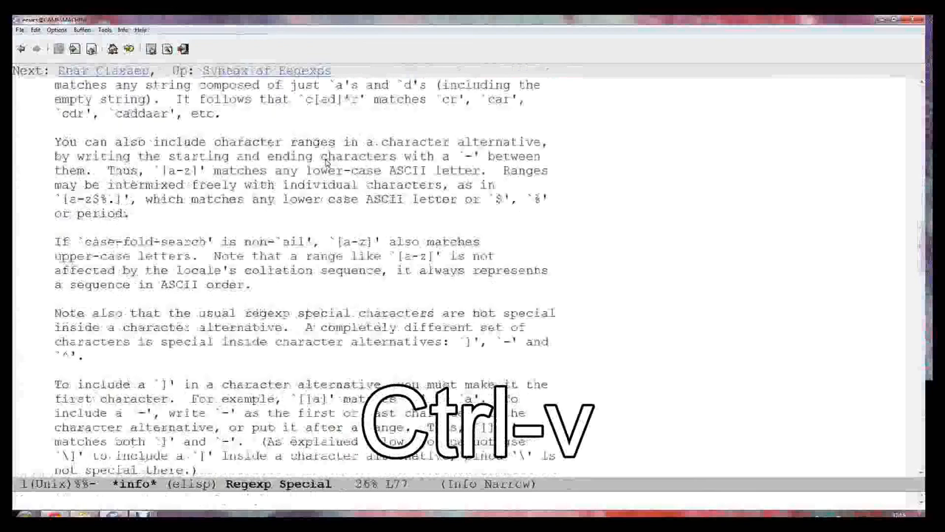
{"action": "scroll", "scroll_direction": "down", "scroll_amount": 3}
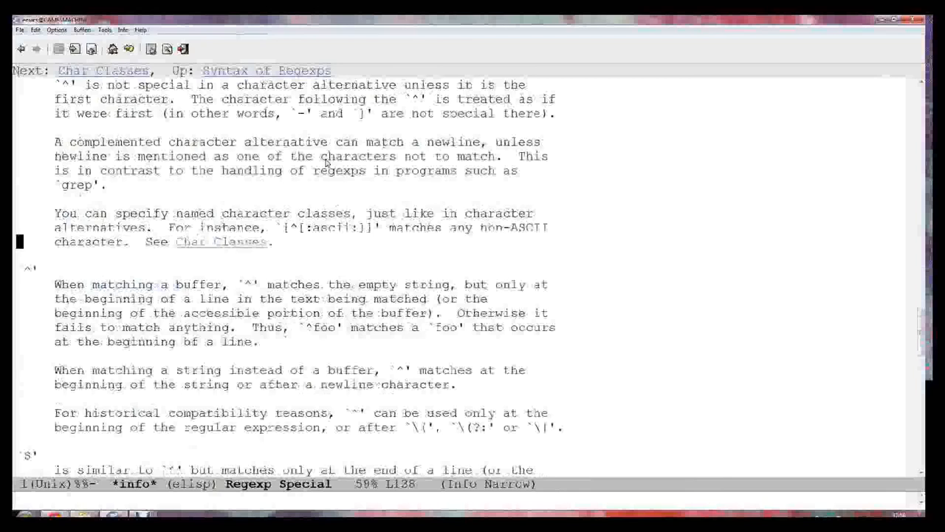
{"action": "scroll", "scroll_direction": "down", "scroll_amount": 3}
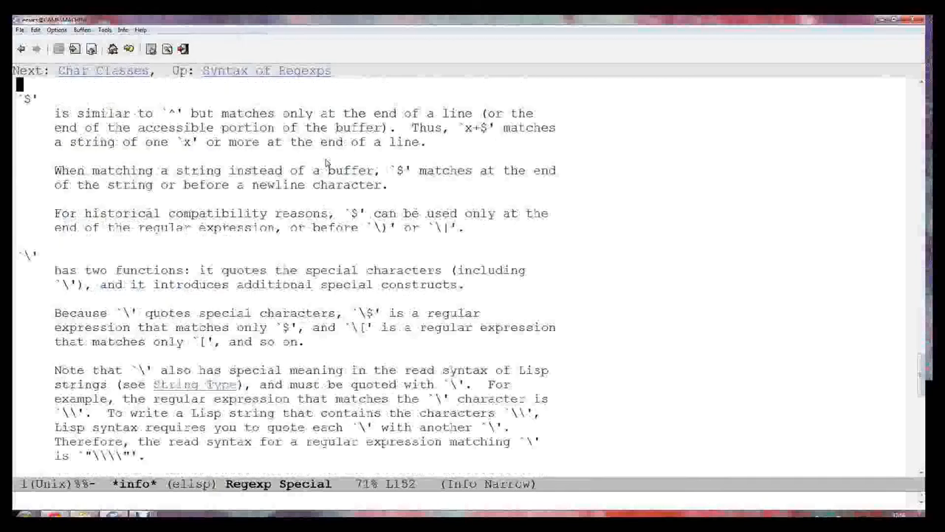
{"action": "scroll", "scroll_direction": "down", "scroll_amount": 3}
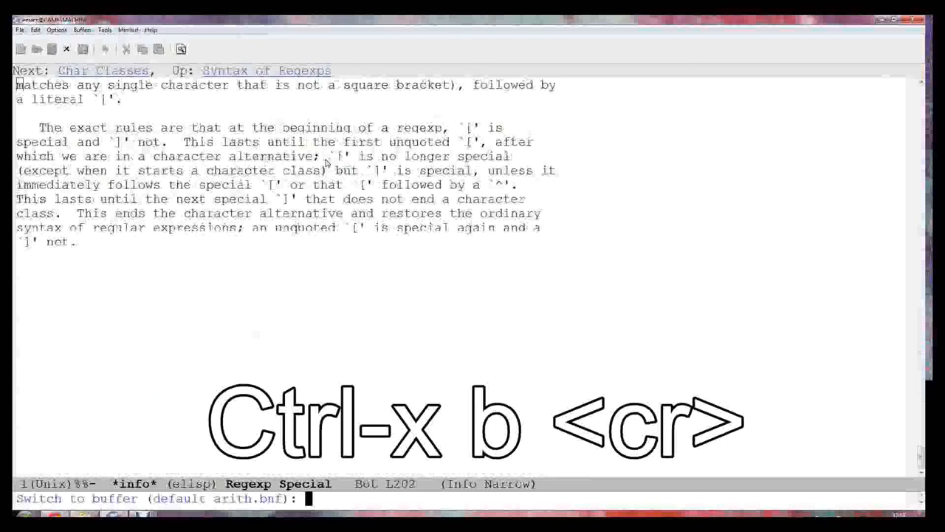
Step: Return to arith.bnf, show arith.l in the other window, then kill the arith.l buffer
{"action": "key", "text": "Return"}
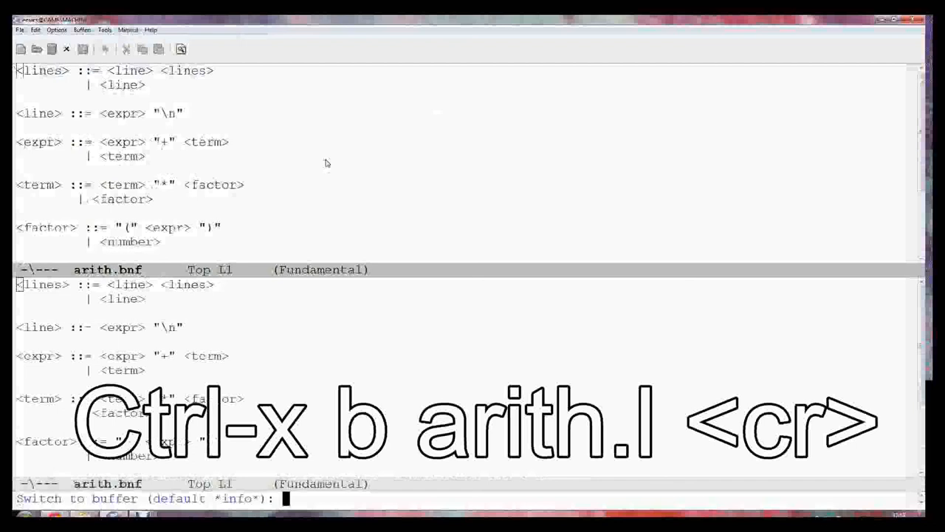
{"action": "type", "text": "ar"}
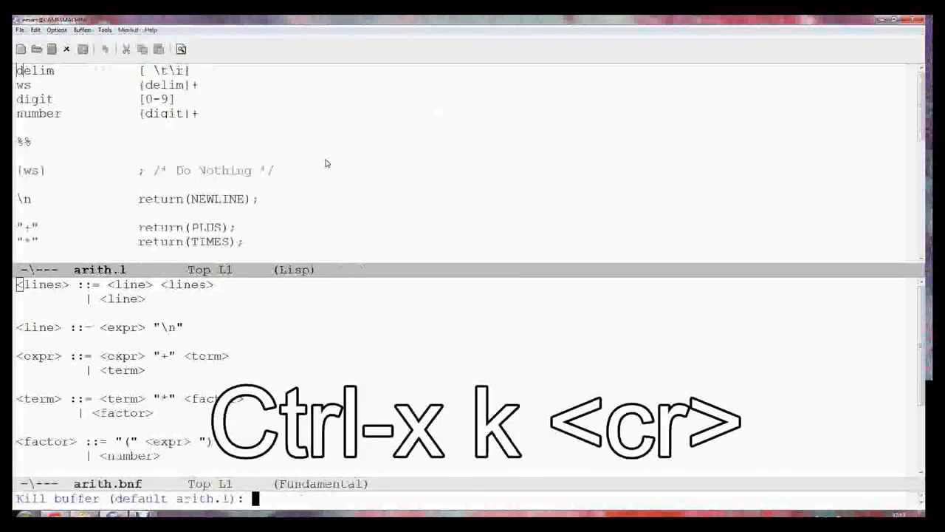
{"action": "key", "text": "Return"}
{"action": "type", "text": "\"["}
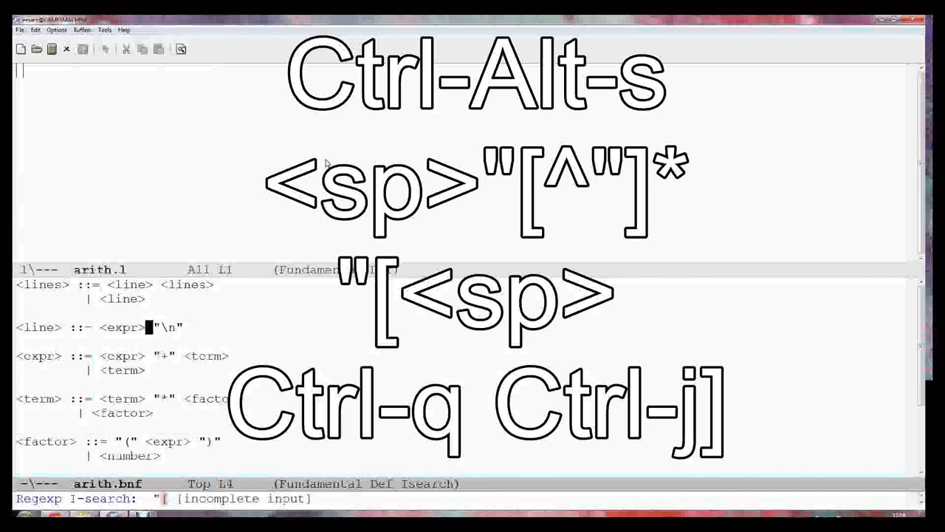
Step: Regexp-search arith.bnf for a quoted string "[^" newline]*, landing on the "\n" terminal
{"action": "type", "text": "^\"]"}
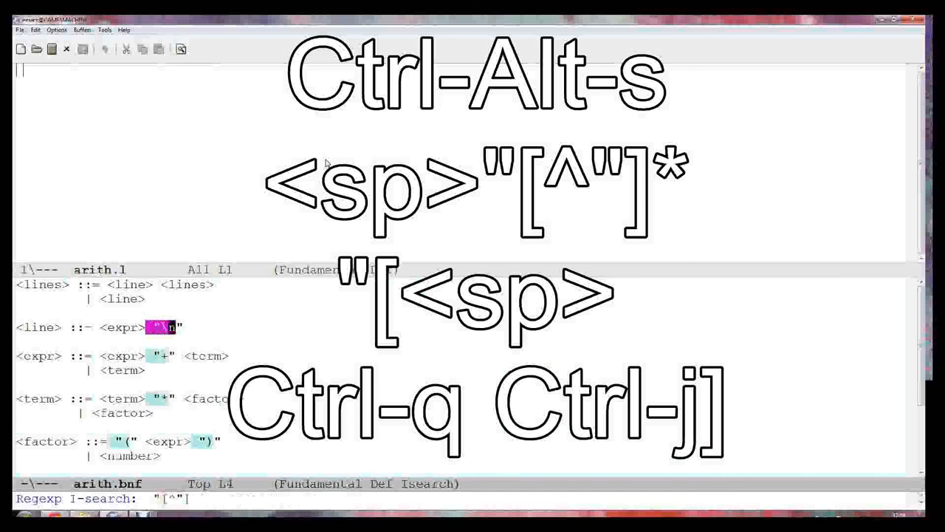
{"action": "type", "text": "*"}
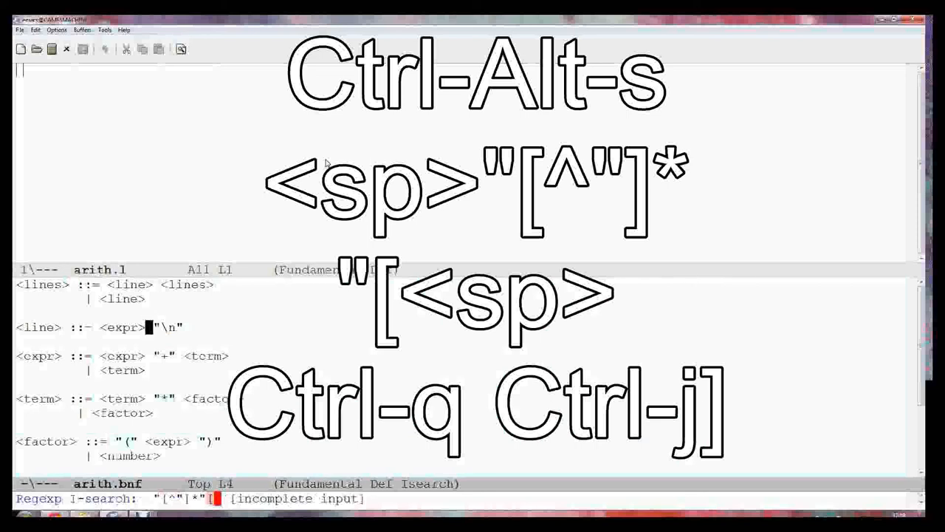
{"action": "key", "text": "ctrl+q"}
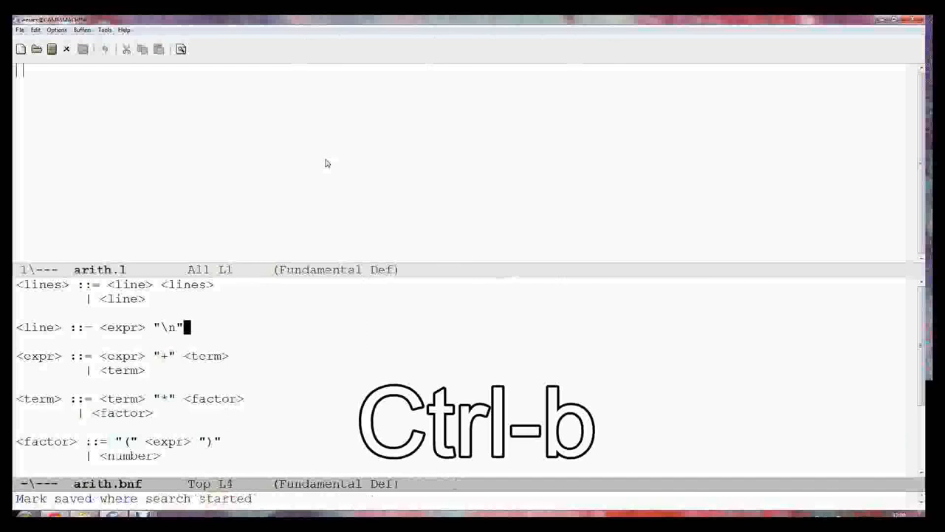
Step: Mark the quoted "\n" terminal in arith.bnf and copy it to the kill ring
{"action": "key", "text": "ctrl+space"}
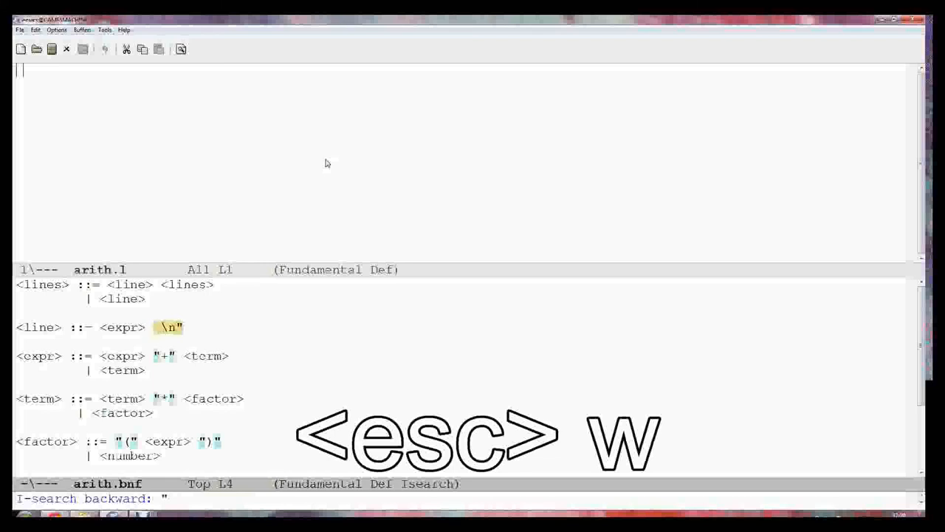
{"action": "key", "text": "Escape"}
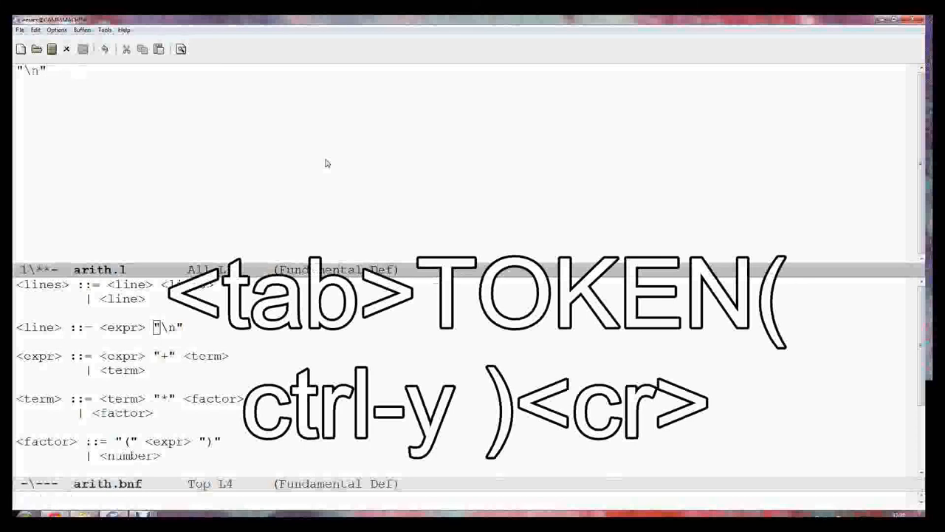
Step: Write arith.l's first rule as "\n" followed by TOKEN("\n")
{"action": "type", "text": "TOEKN"}
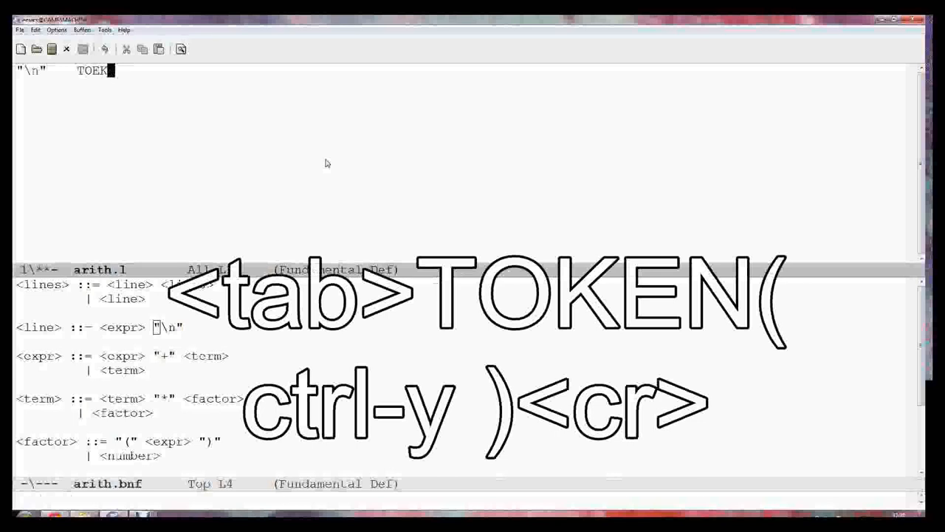
{"action": "type", "text": "N(\"\\n"}
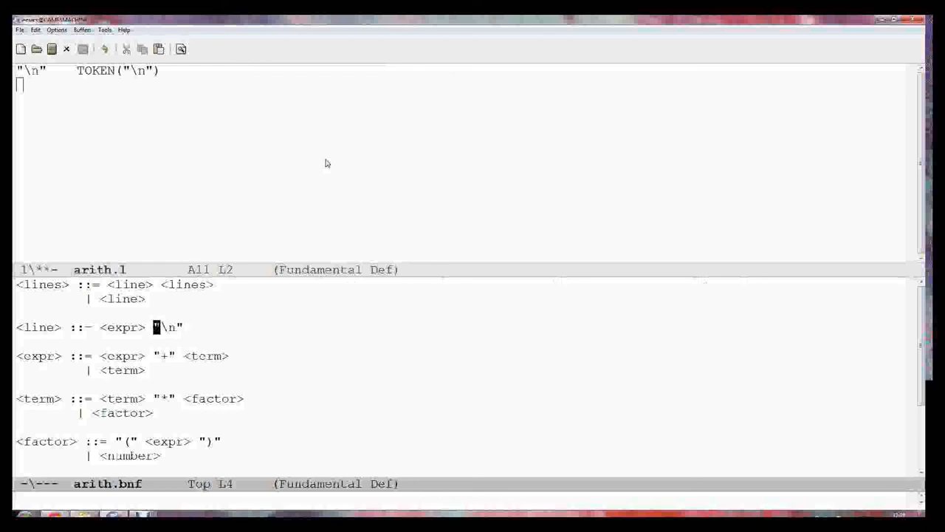
{"action": "key", "text": "ctrl+s"}
{"action": "type", "text": "g"}
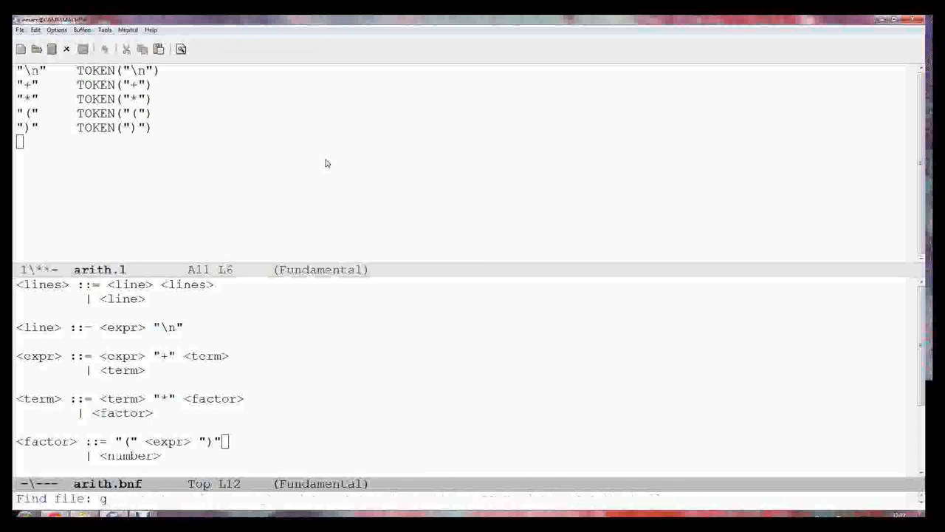
Step: Find the file g:/08348/pascal-like.bnf, completing the name from 'pas'
{"action": "type", "text": ":/"}
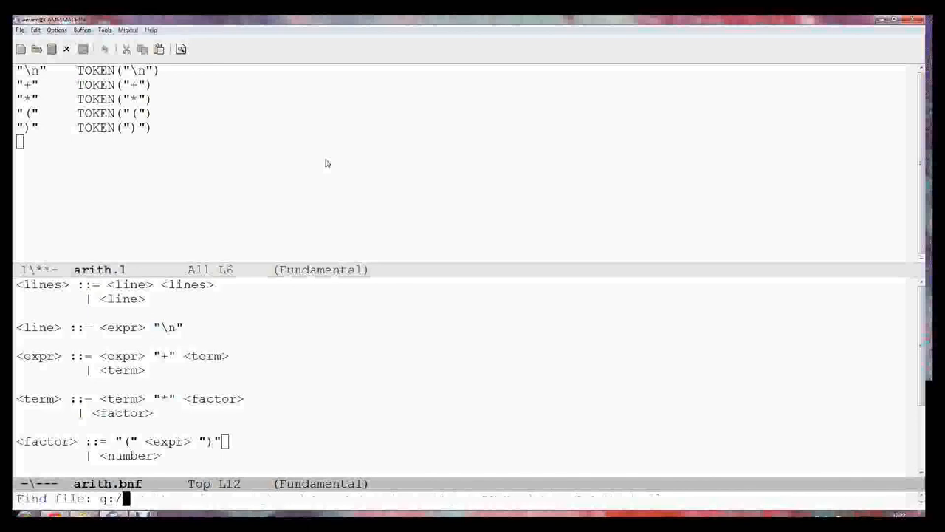
{"action": "type", "text": "08346"}
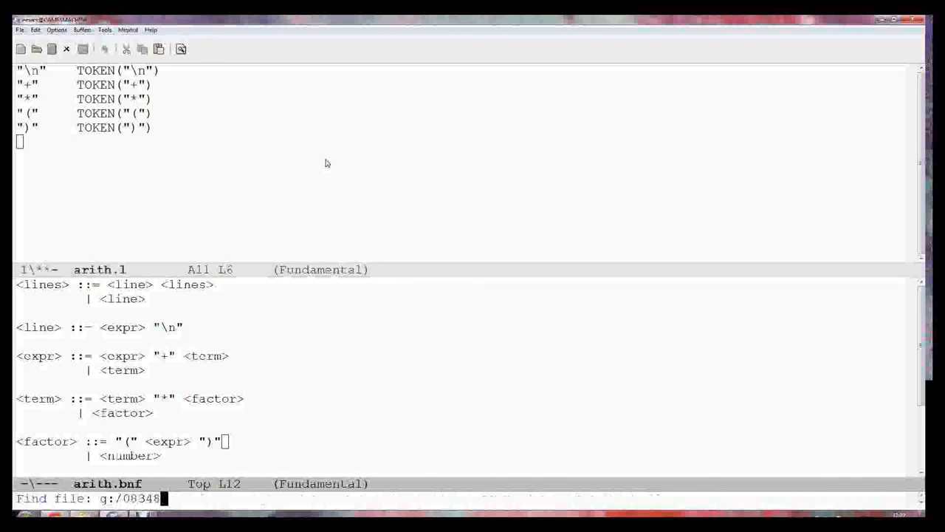
{"action": "type", "text": "pas"}
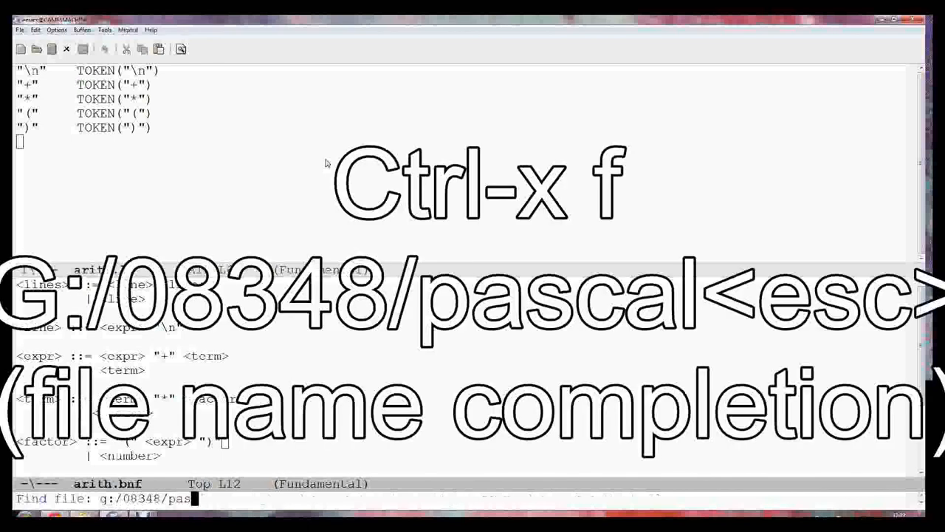
{"action": "key", "text": "Tab"}
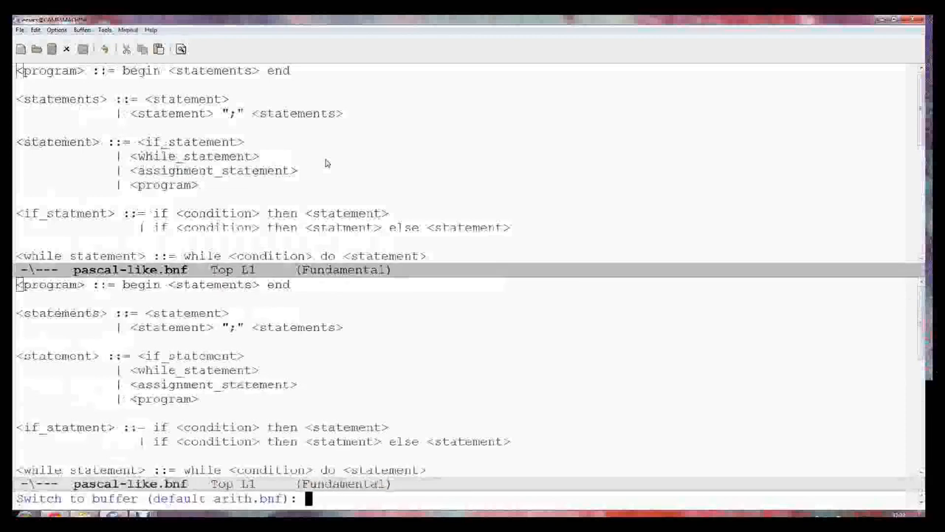
Step: Switch to a new pascal-like.l buffer and run the keyboard macro to the end, building TOKEN rules for ;, :=, <, >, +, =
{"action": "type", "text": "pascal"}
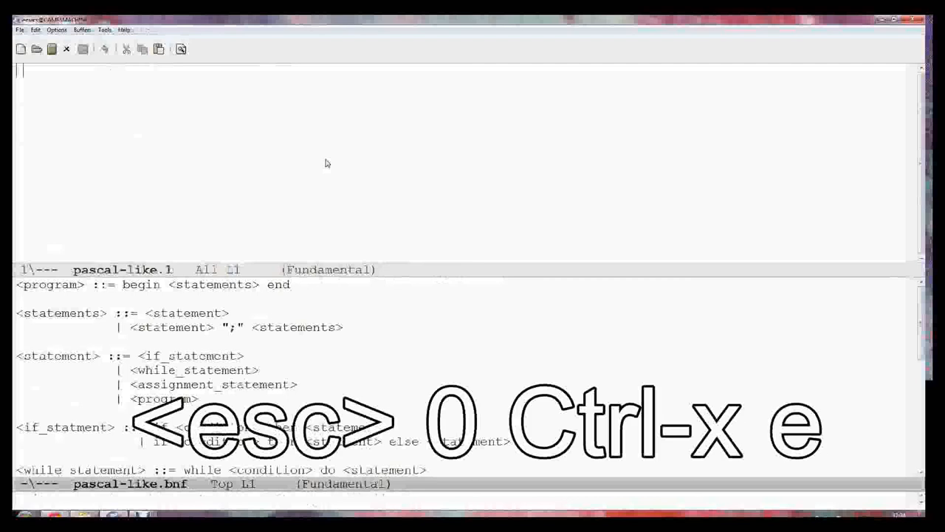
{"action": "key", "text": "Escape"}
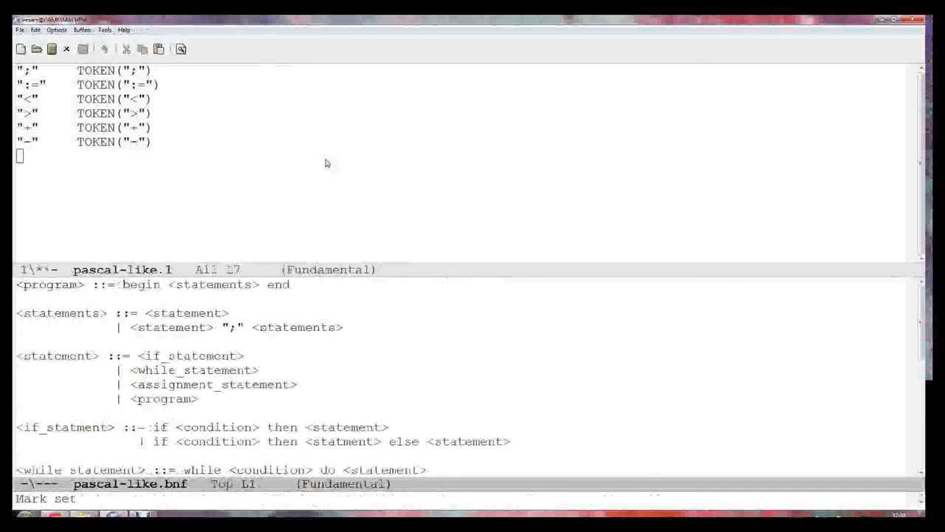
Step: Return to the start of pascal-like.l and enter the character-class pattern [a-zA-Z_- for keyword terminals
{"action": "key", "text": "Escape"}
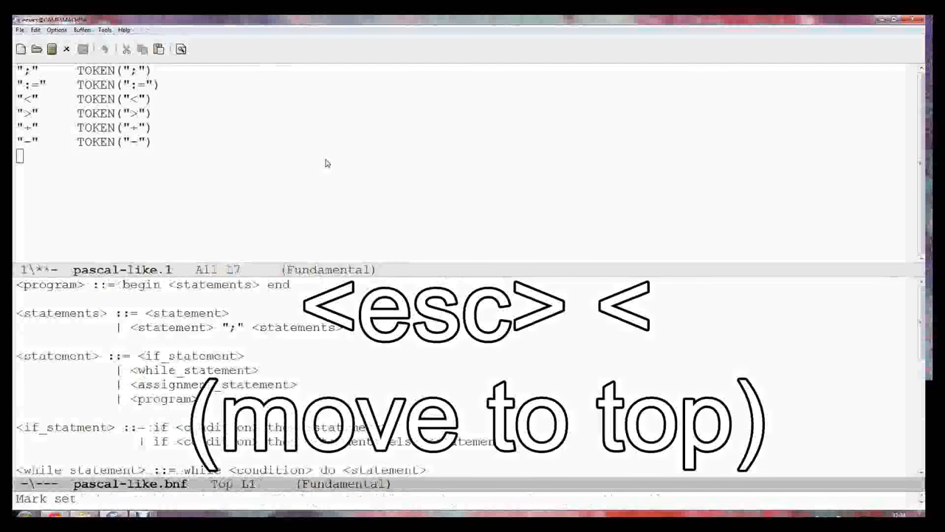
{"action": "key", "text": "Escape"}
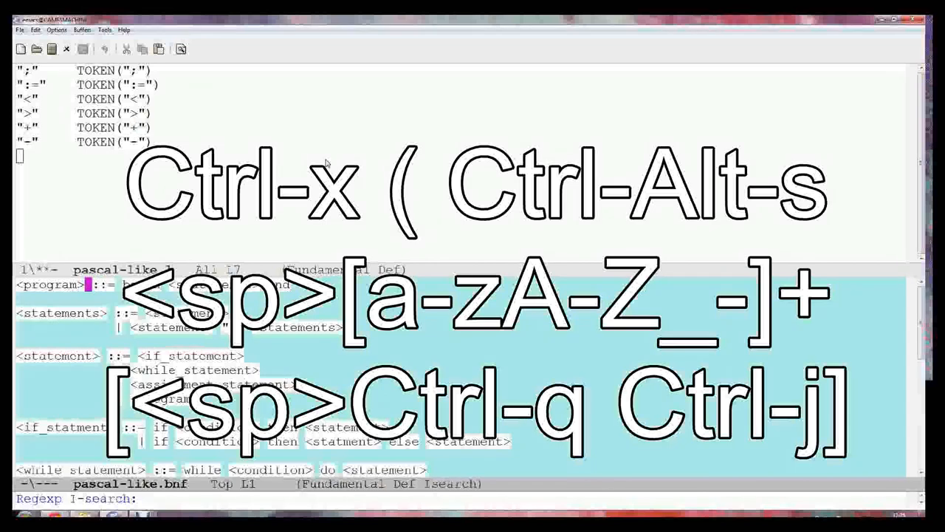
{"action": "type", "text": "["}
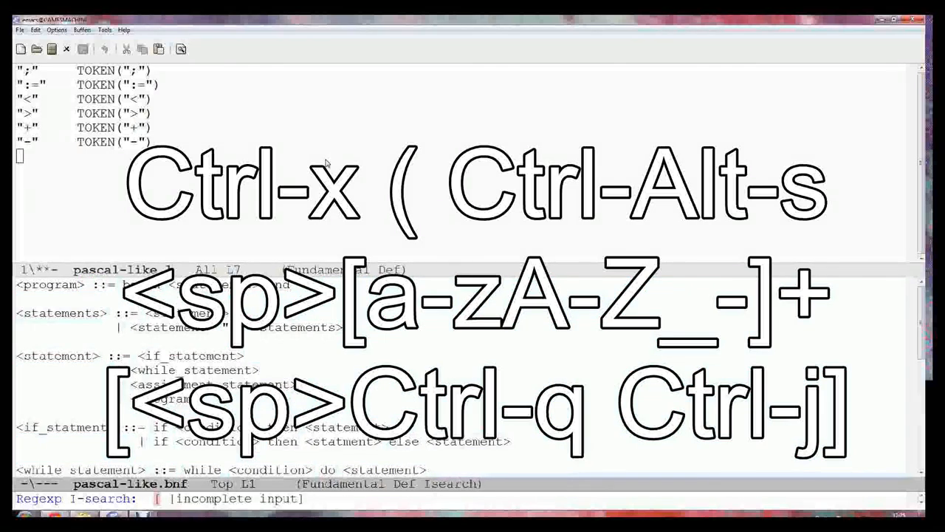
{"action": "type", "text": "a"}
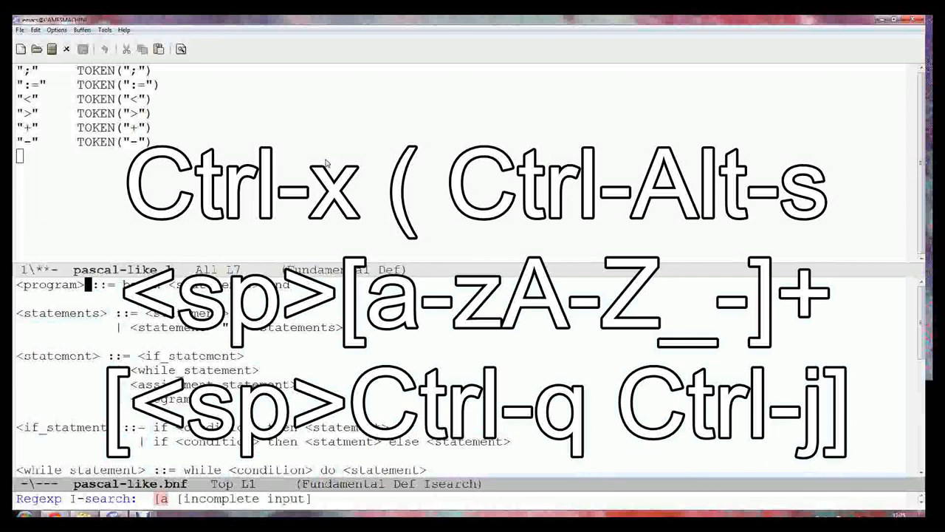
{"action": "type", "text": "-z"}
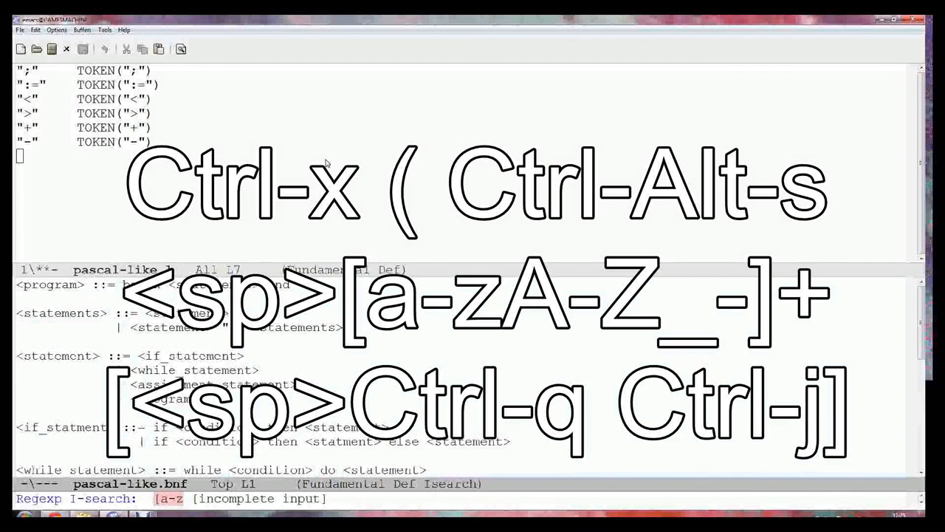
{"action": "type", "text": "A"}
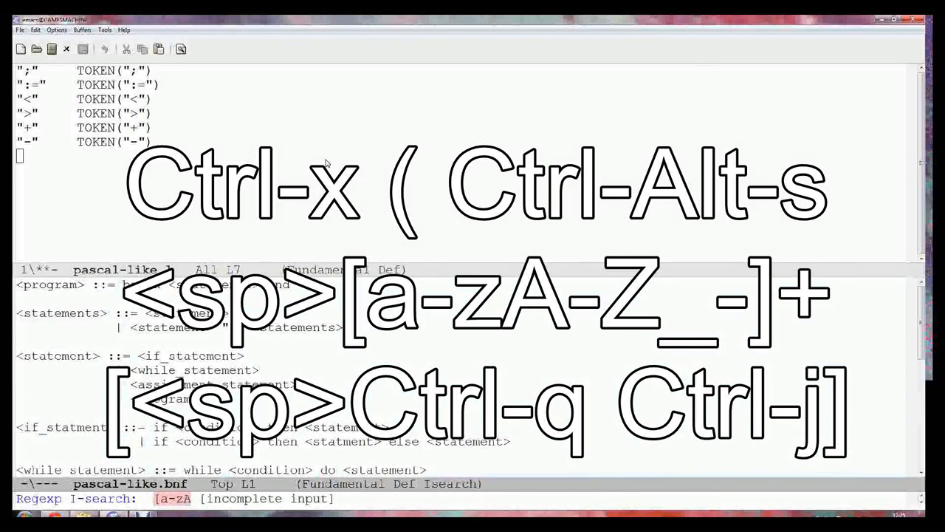
{"action": "type", "text": "-Z"}
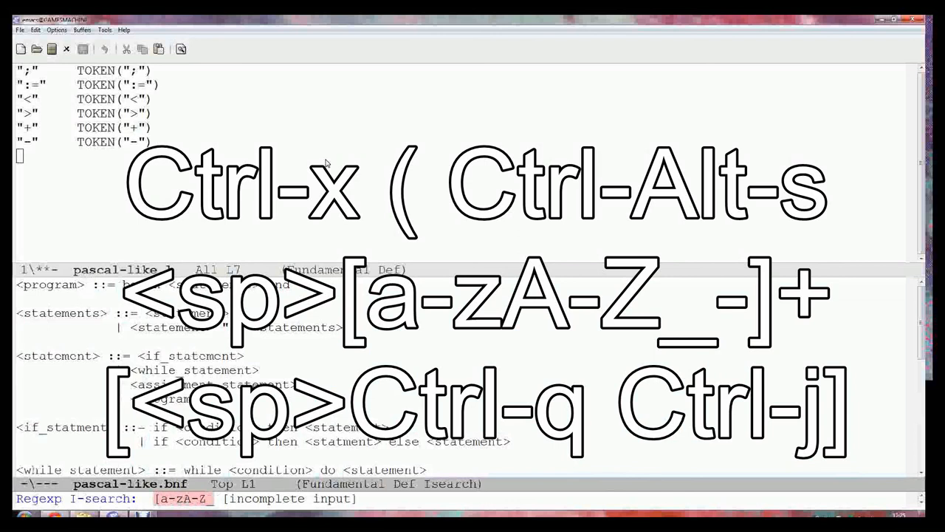
{"action": "type", "text": "_-]+"}
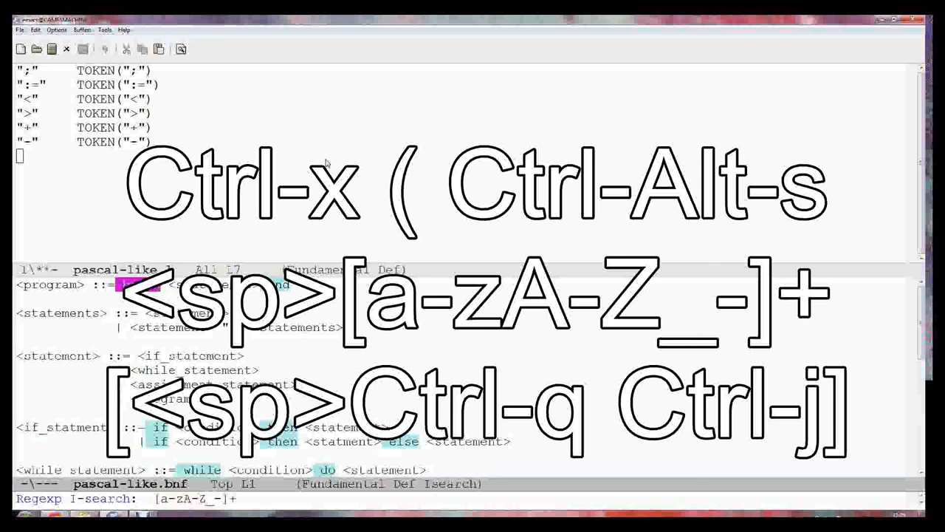
Step: Regexp-search the BNF buffer for the next word terminal, landing on begin, and mark its end
{"action": "type", "text": "["}
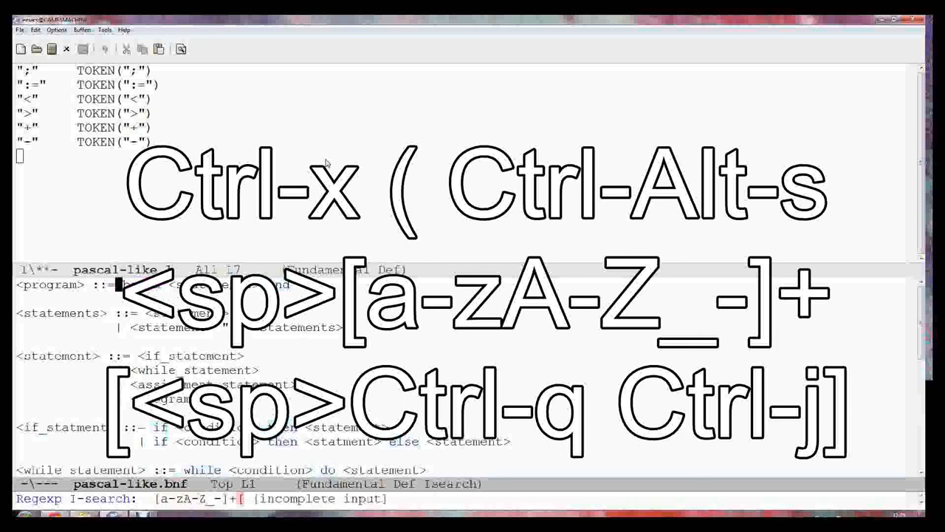
{"action": "type", "text": "["}
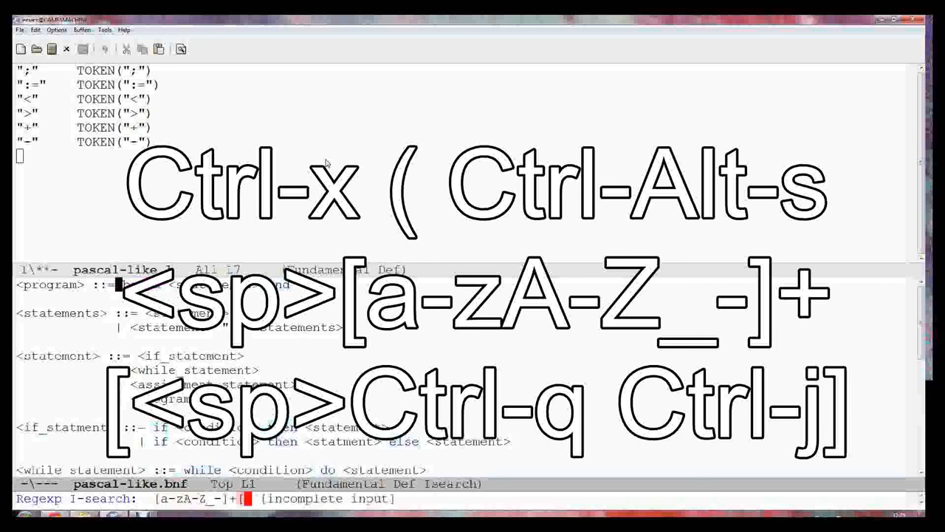
{"action": "key", "text": "ctrl+q"}
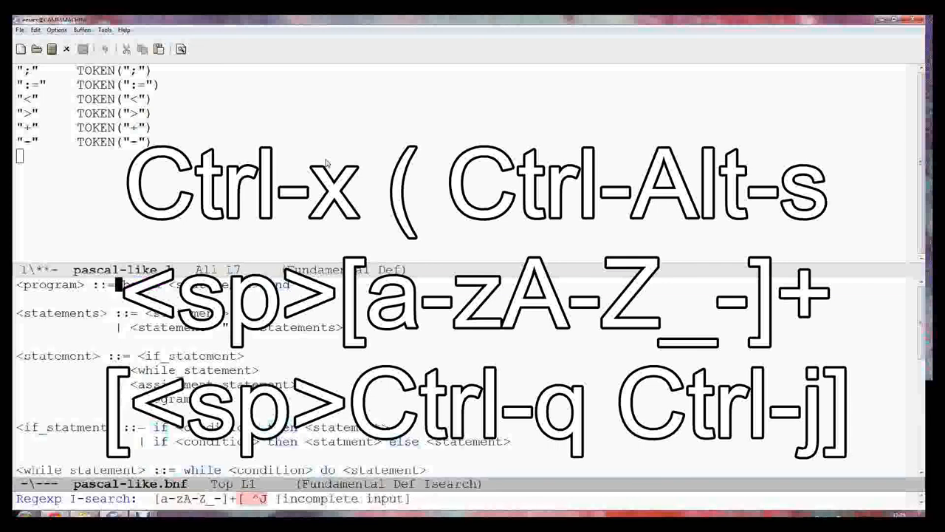
{"action": "key", "text": "Return"}
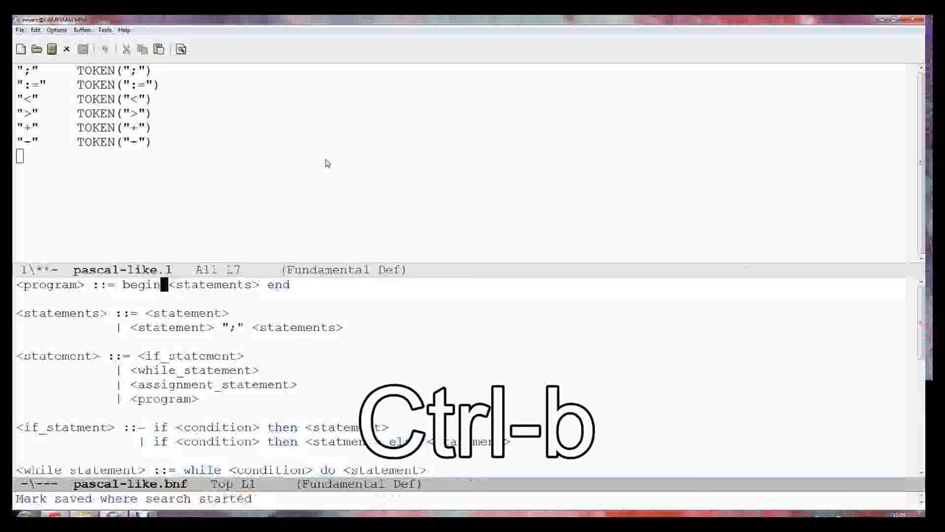
{"action": "key", "text": "ctrl+space"}
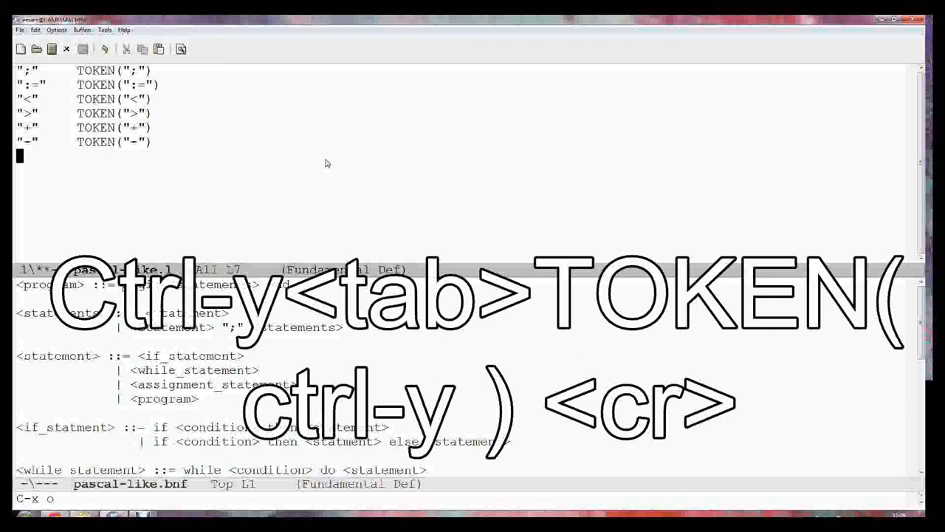
Step: Add the rule begin TOKEN(begin), the pattern repeated for end, if, then, else, while and do
{"action": "type", "text": "begin"}
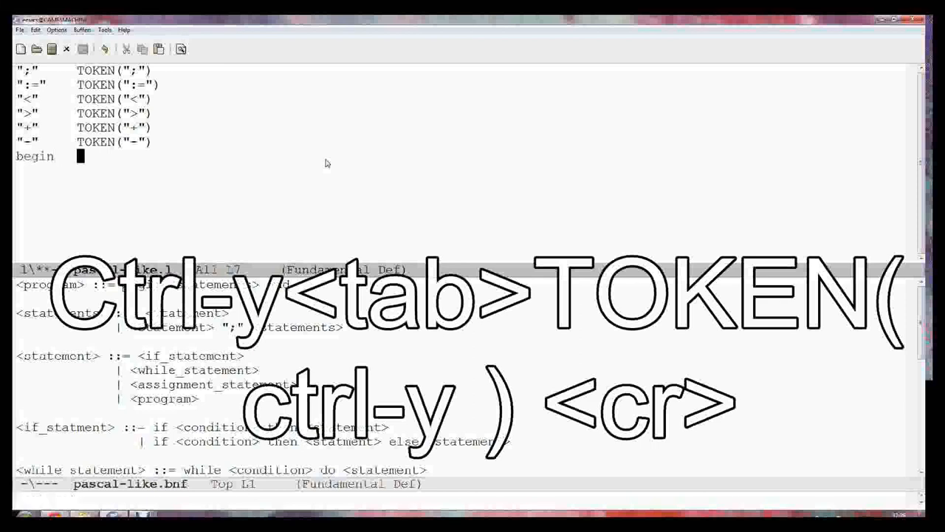
{"action": "type", "text": "T"}
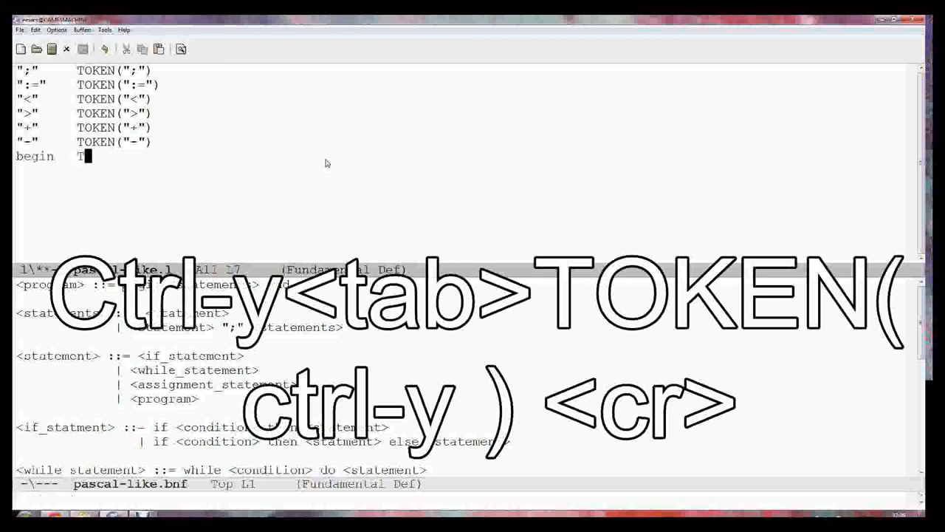
{"action": "type", "text": "OKEN(begin"}
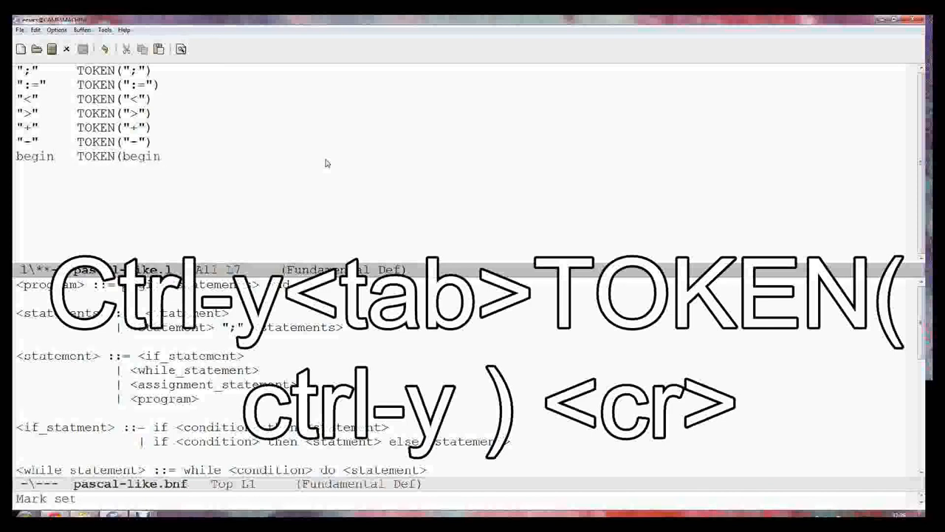
{"action": "type", "text": ")"}
{"action": "type", "text": "%"}
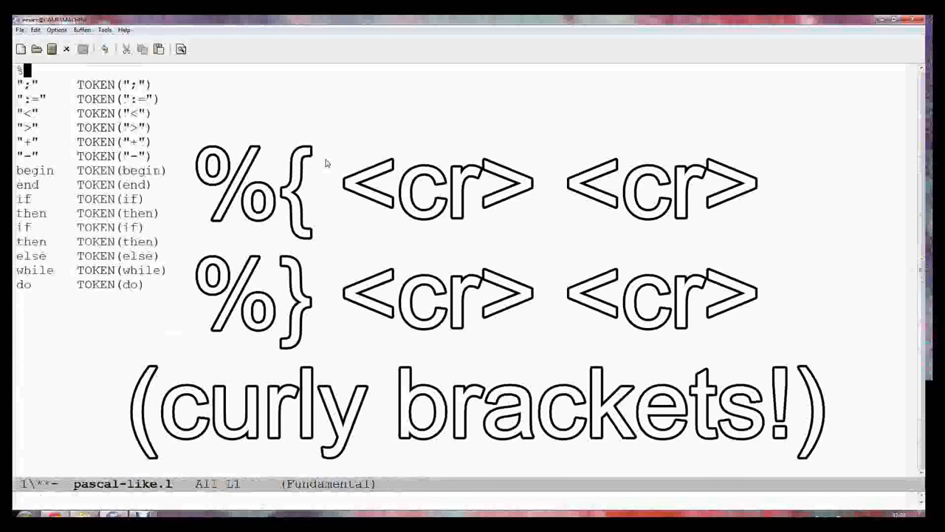
Step: Add an empty %{ %} declarations block with blank lines and %% delimiters around the rules
{"action": "type", "text": "{"}
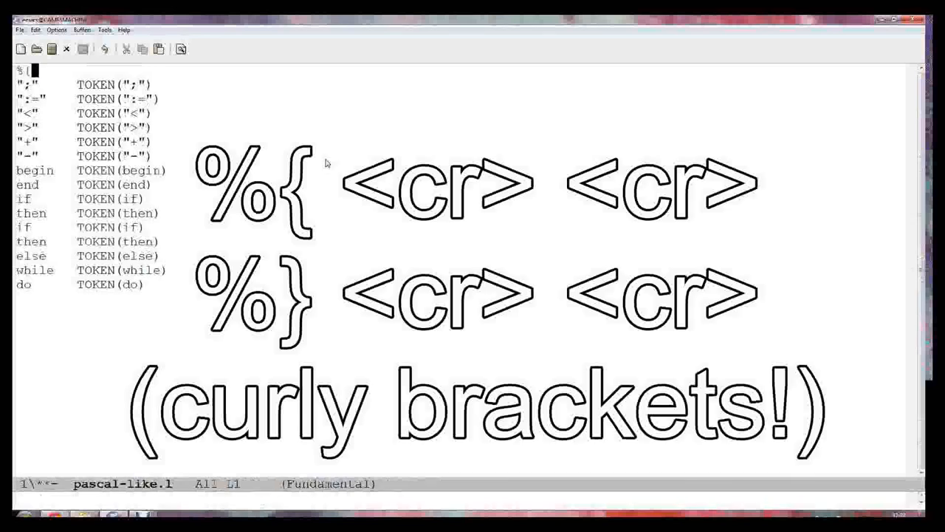
{"action": "type", "text": "%}"}
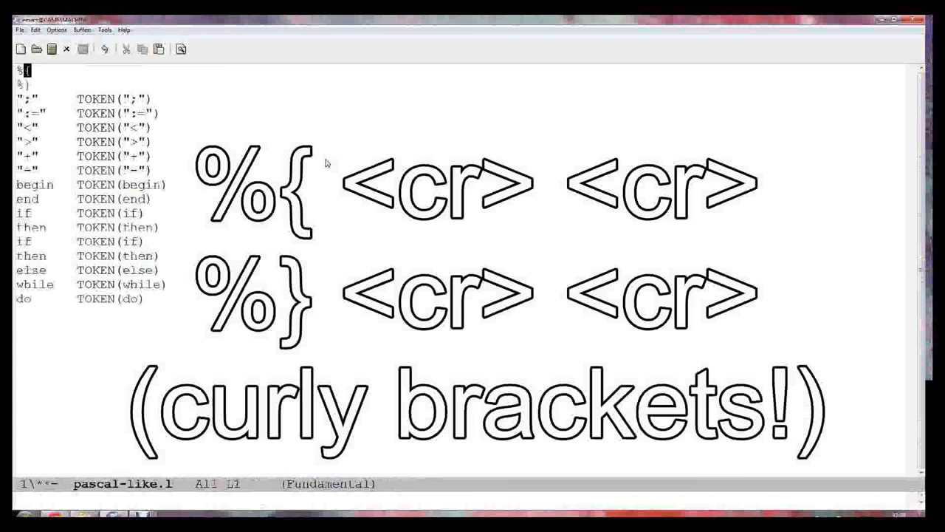
{"action": "key", "text": "Down"}
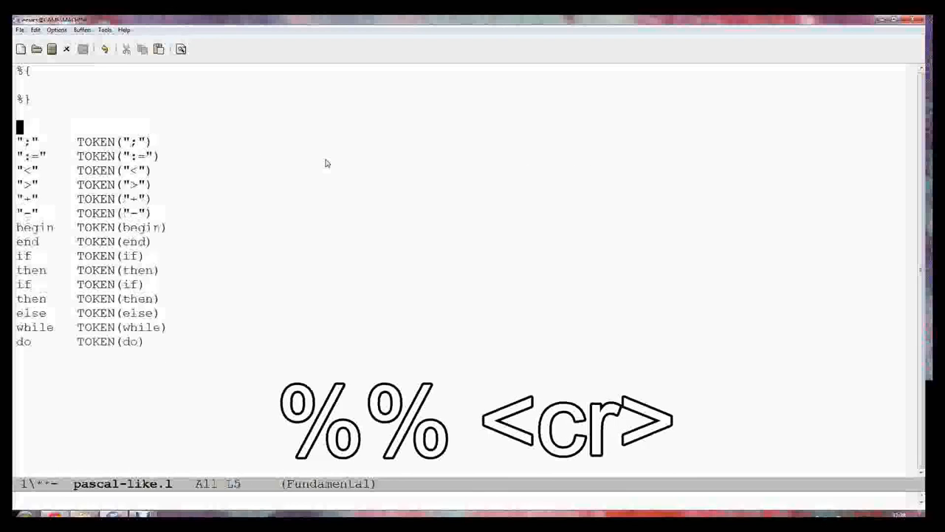
{"action": "type", "text": "%%"}
{"action": "left_click", "coordinate": [465, 84]}
{"action": "type", "text": "#"}
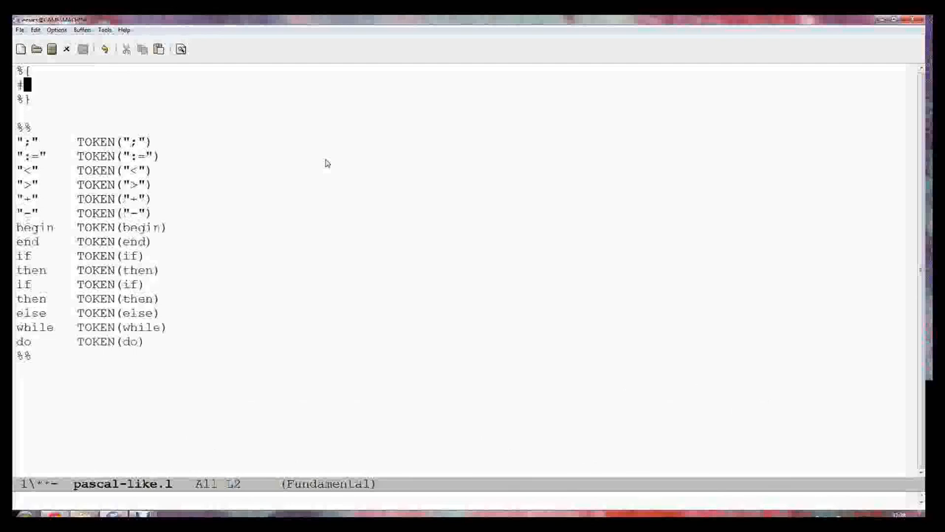
Step: Insert #ifdef PRINT, #else and #endif lines inside the declarations block
{"action": "type", "text": "ifdef"}
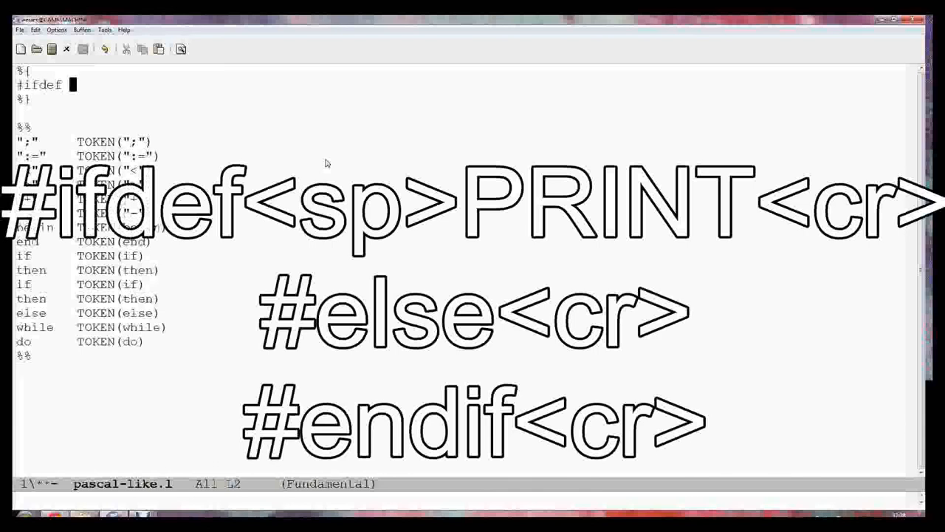
{"action": "type", "text": "PRINT"}
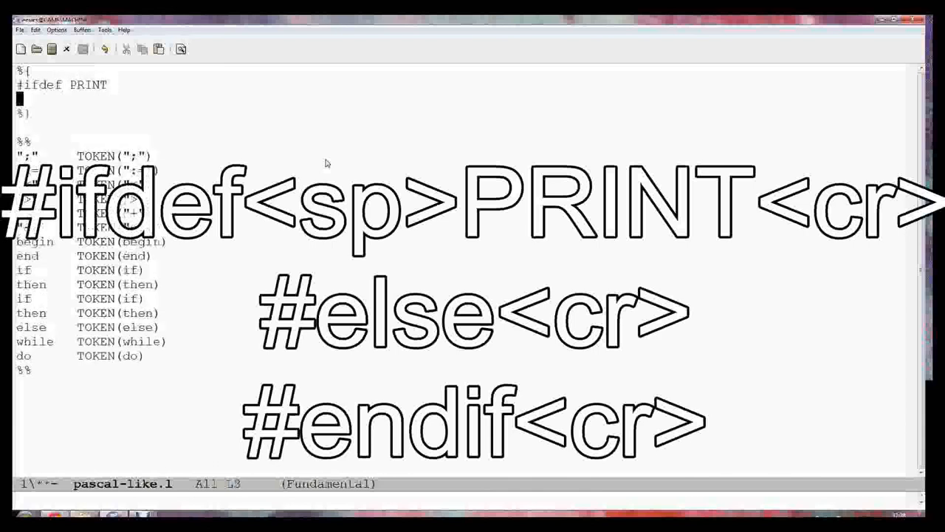
{"action": "type", "text": "#"}
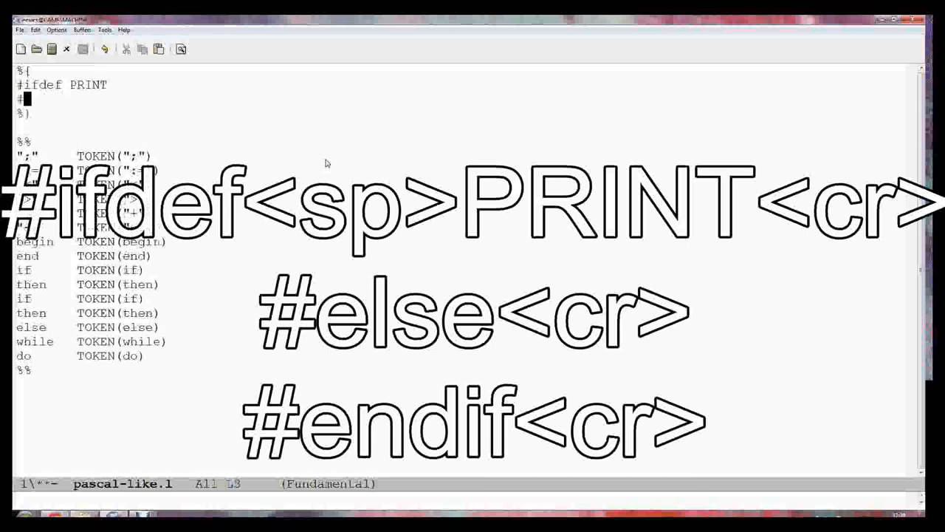
{"action": "type", "text": "else"}
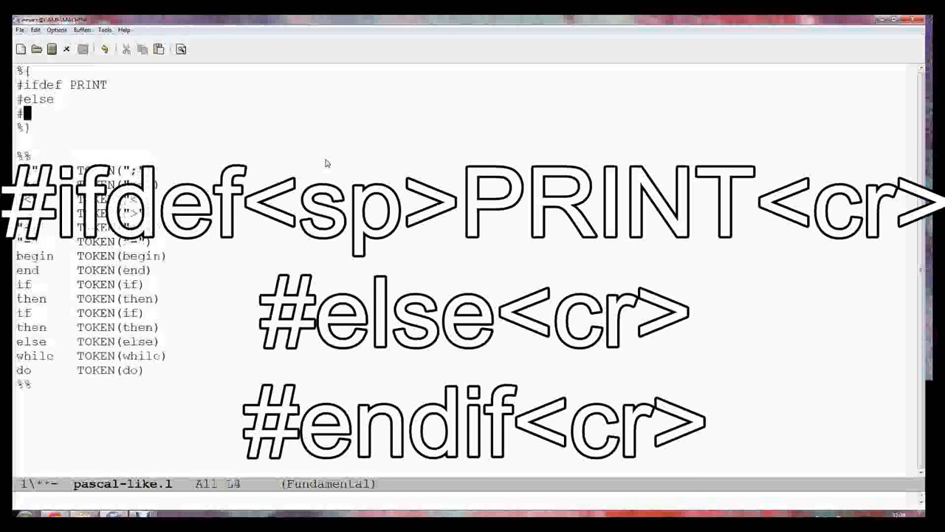
{"action": "type", "text": "endif"}
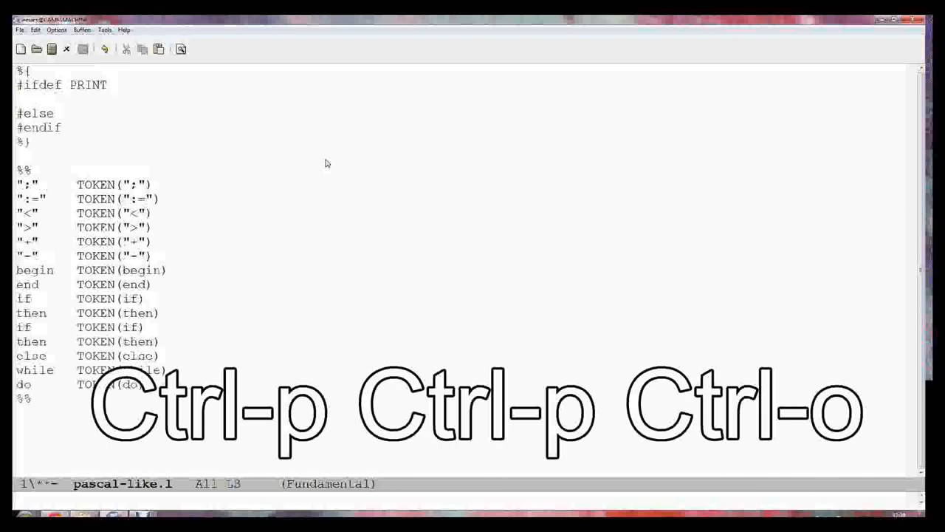
Step: Under #ifdef PRINT, define TOKEN(t) as printf("Token: ..."
{"action": "type", "text": "#define TOKEN(t"}
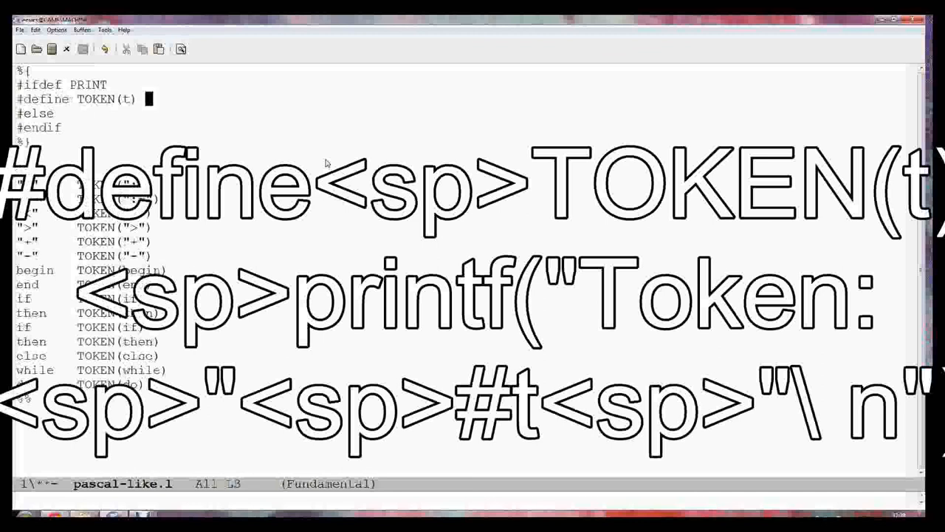
{"action": "type", "text": "printf"}
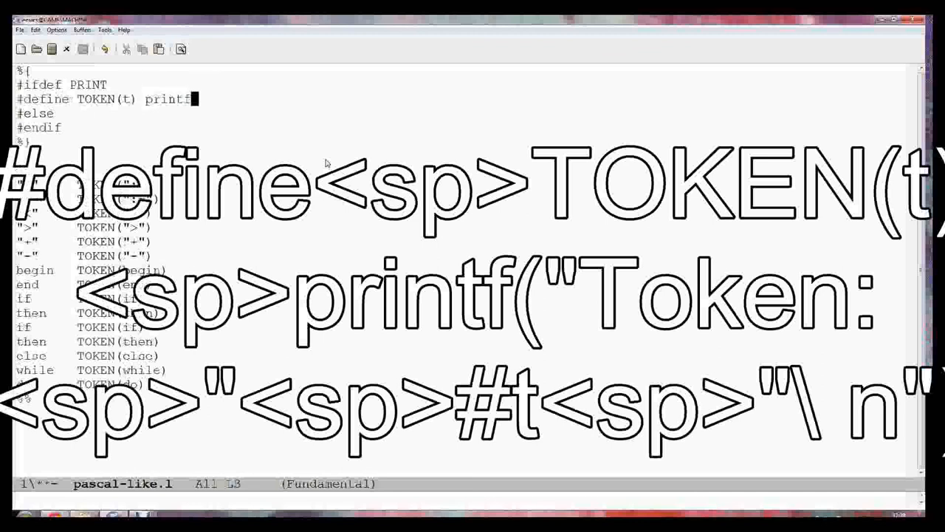
{"action": "type", "text": "("}
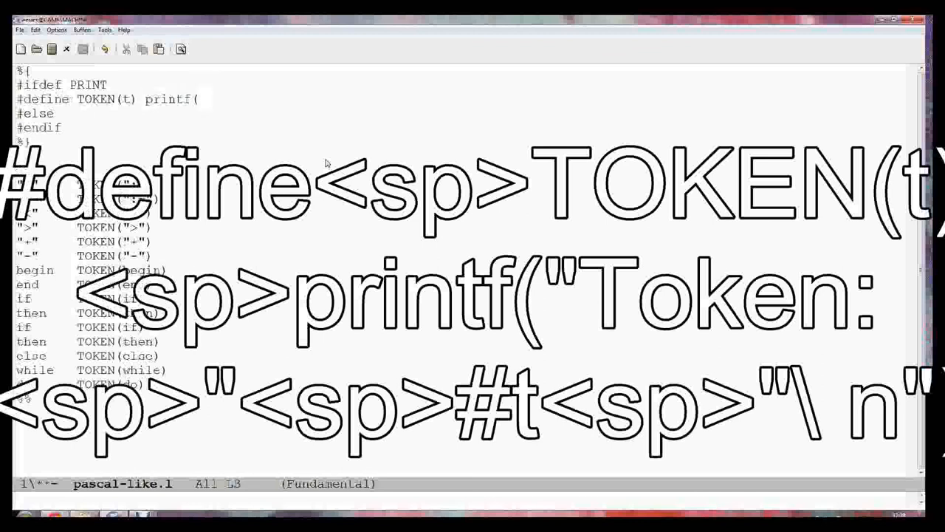
{"action": "type", "text": "\"%"}
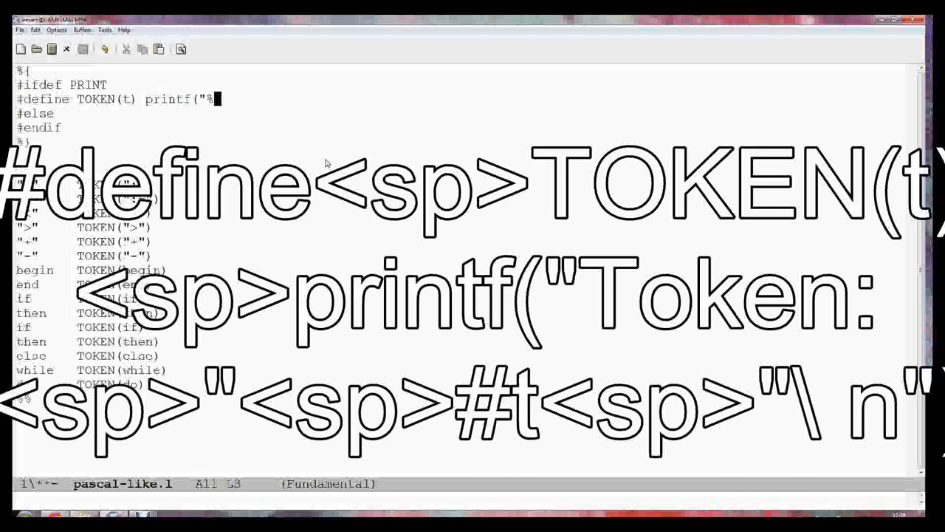
{"action": "type", "text": "s\""}
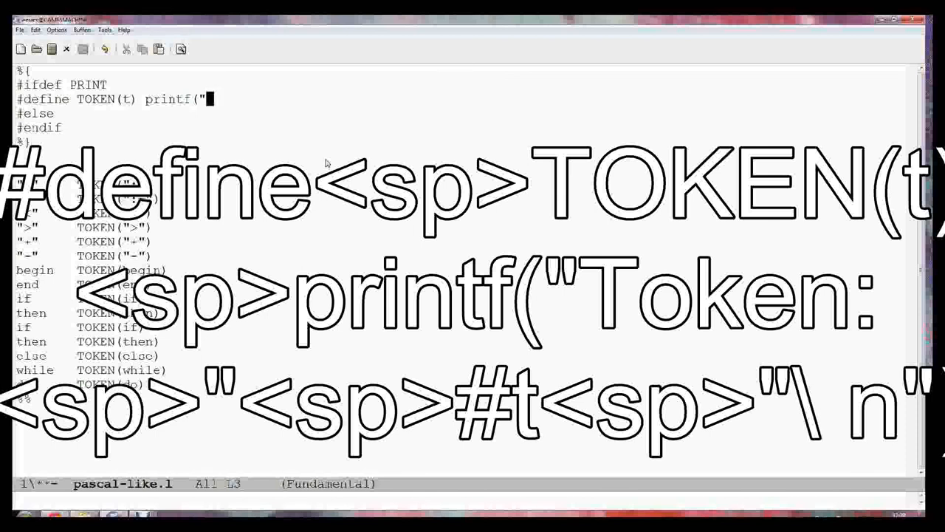
{"action": "type", "text": "T"}
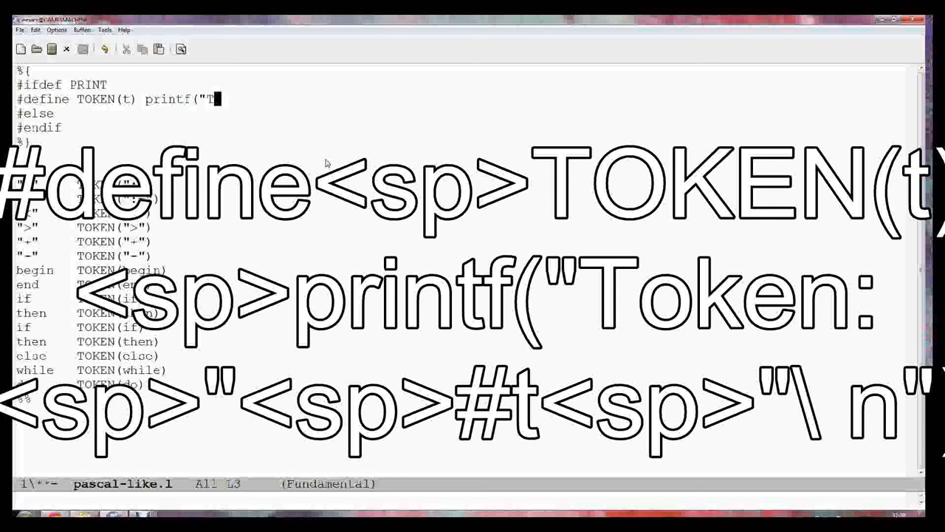
{"action": "type", "text": "oekn"}
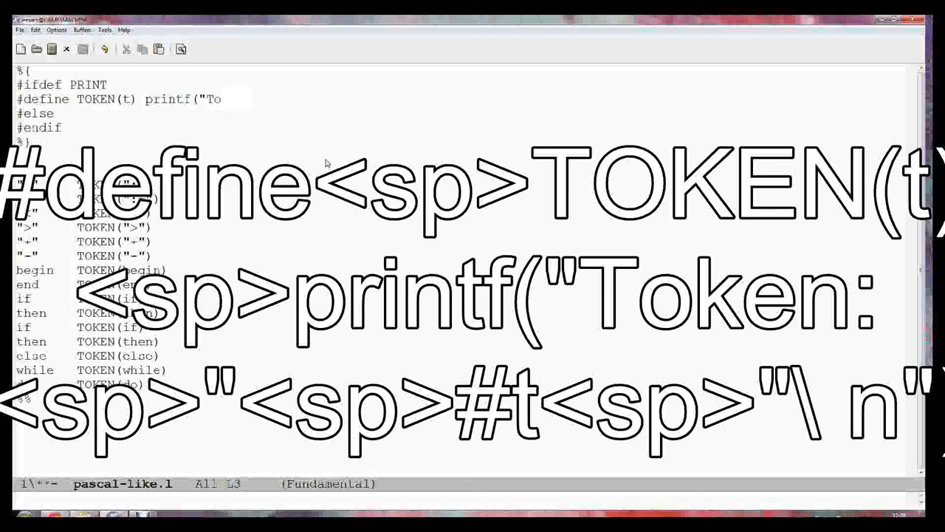
{"action": "type", "text": "ken: \""}
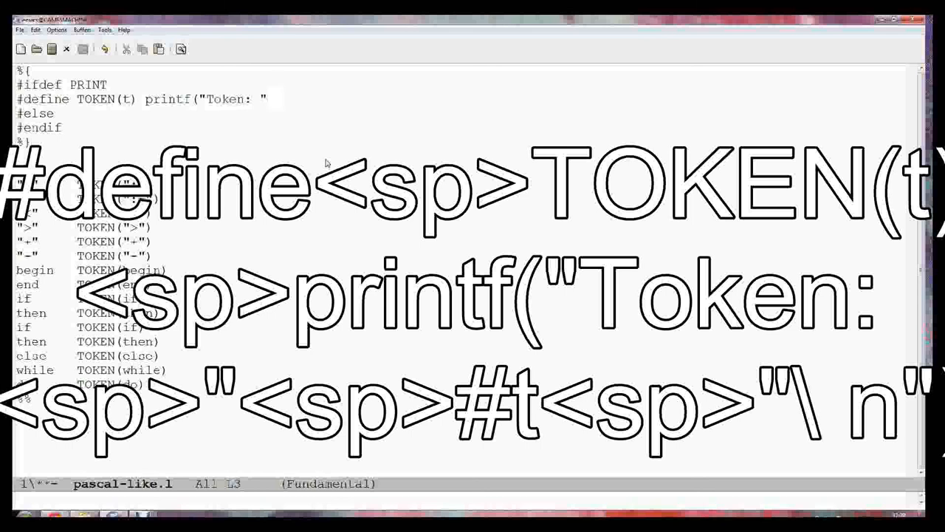
Step: Finish the printf macro with #t "\n" and begin the #else TOKEN(t) define
{"action": "type", "text": "#"}
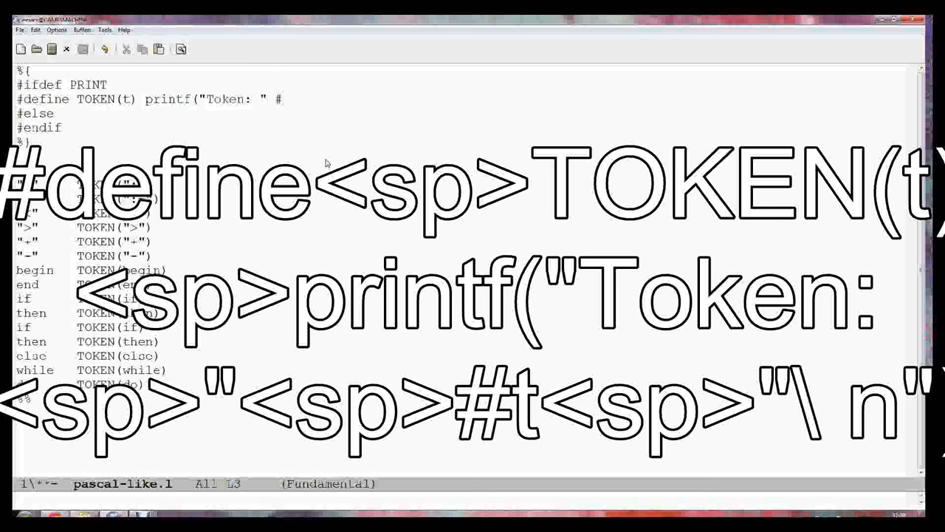
{"action": "type", "text": "t"}
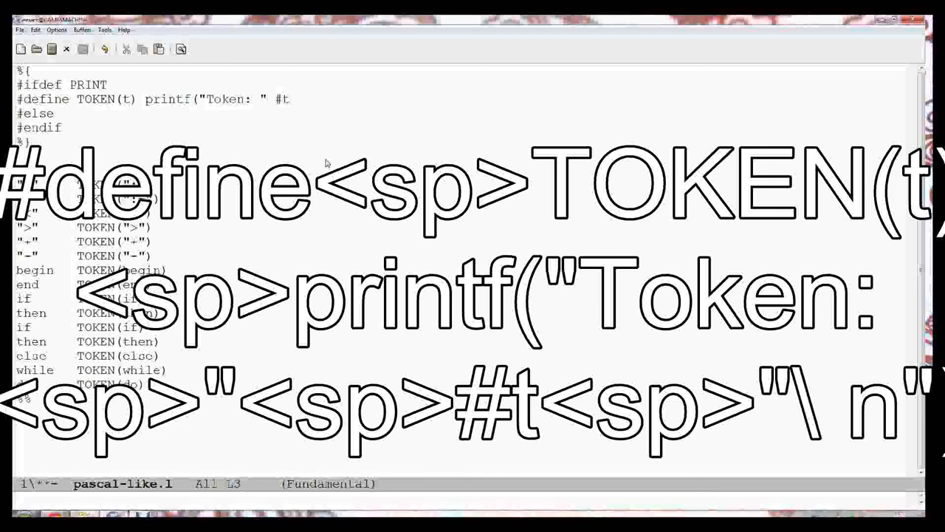
{"action": "type", "text": "\"\\n"}
{"action": "type", "text": "#define TOKEN(t"}
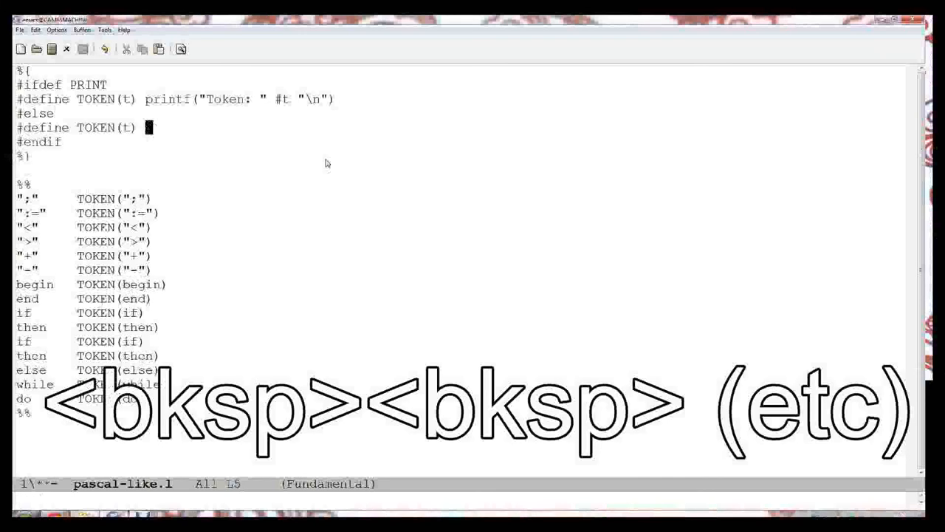
Step: Define the non-PRINT TOKEN(t) macro as return(t);
{"action": "type", "text": "ret"}
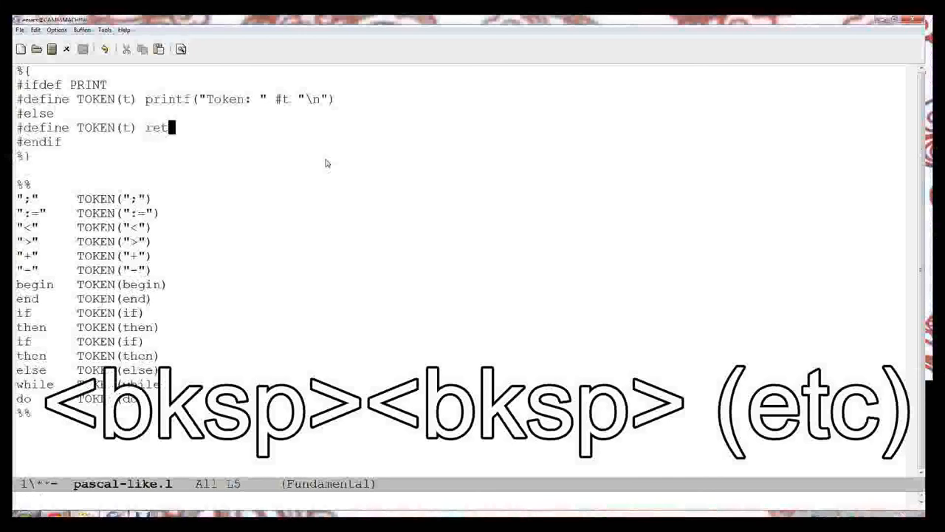
{"action": "type", "text": "urn"}
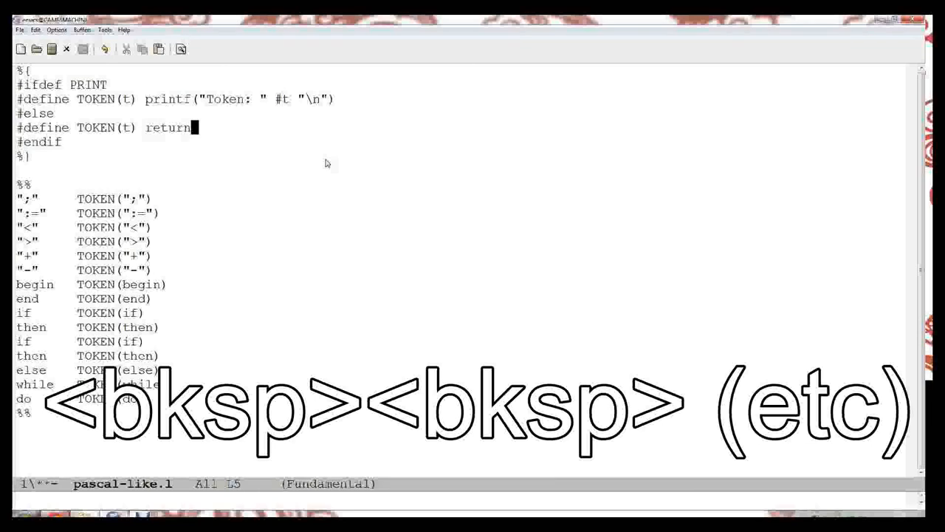
{"action": "type", "text": "(t)"}
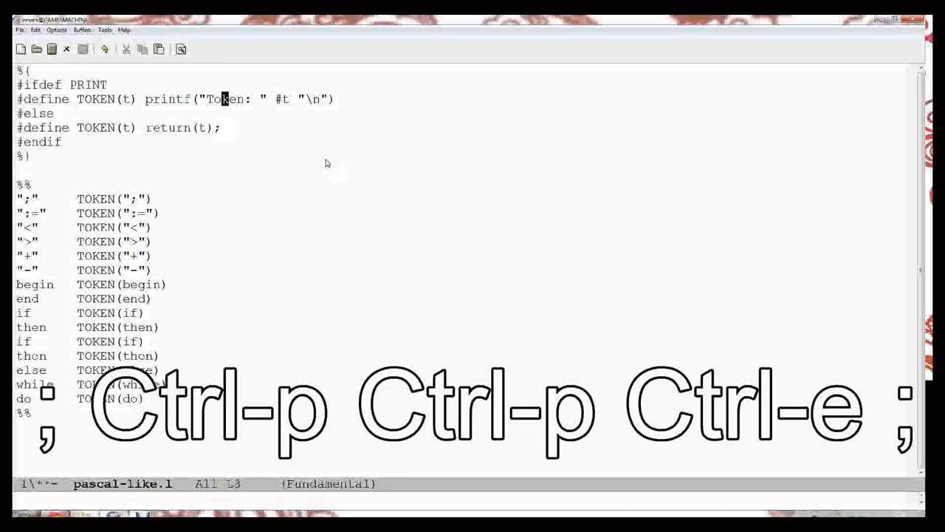
Step: End the printf macro with ; and rename operator tokens to SEMICOLON, ASSIGNS, LESS_THAN, GREATER_THAN, PLUS, MINUS
{"action": "type", "text": ";"}
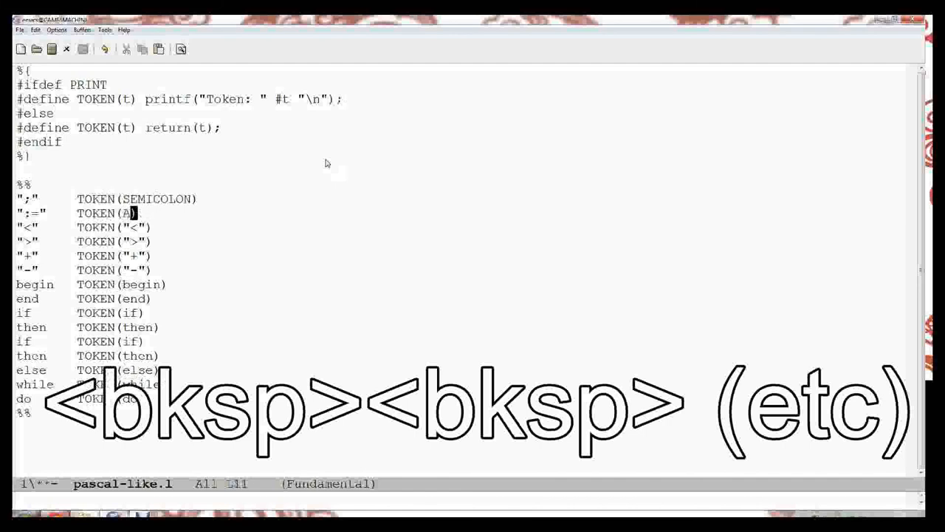
{"action": "type", "text": "SSIGNS"}
{"action": "left_click", "coordinate": [84, 226]}
{"action": "type", "text": "LESS"}
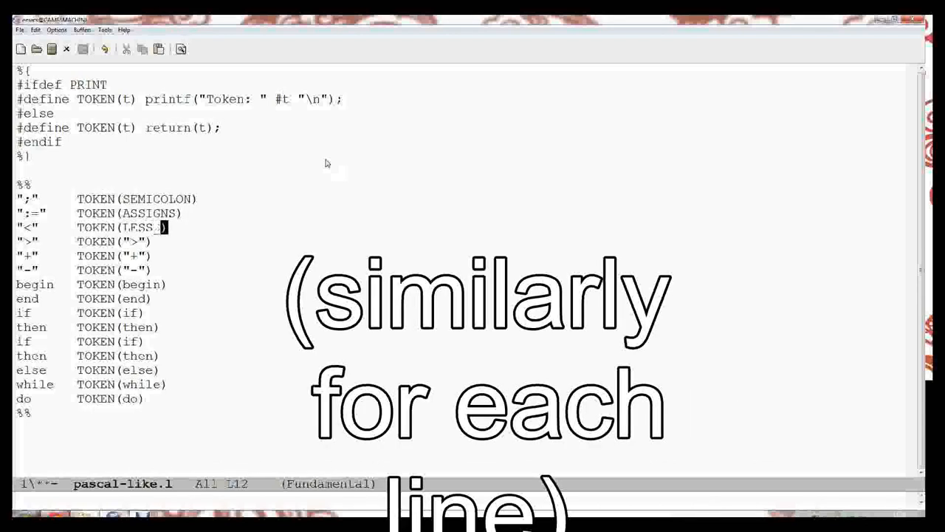
{"action": "type", "text": "_THAN)"}
{"action": "left_click", "coordinate": [118, 241]}
{"action": "type", "text": "GREATER_THAN"}
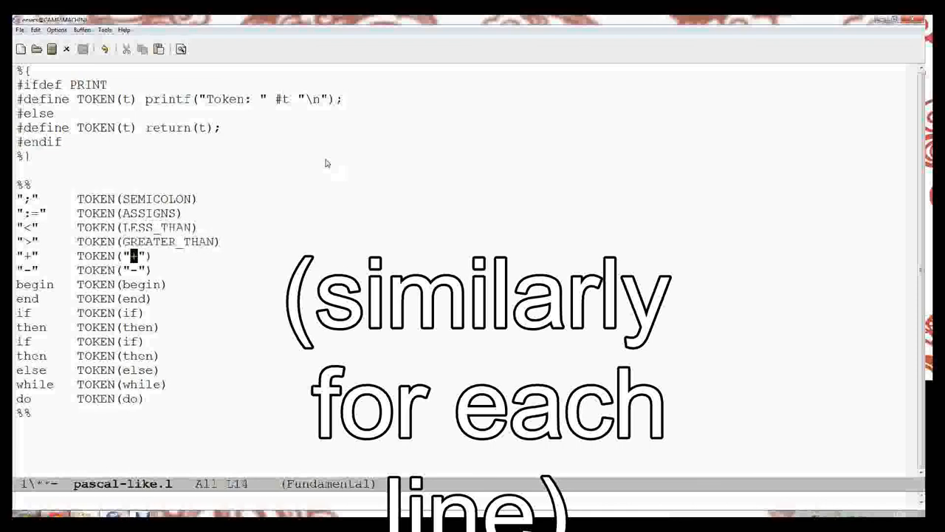
{"action": "type", "text": "PLUS"}
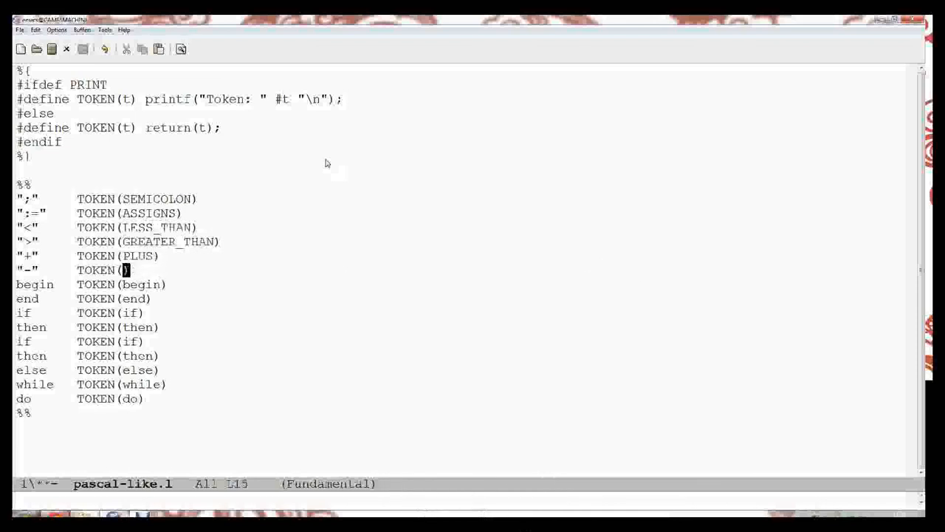
{"action": "type", "text": "MINNUS"}
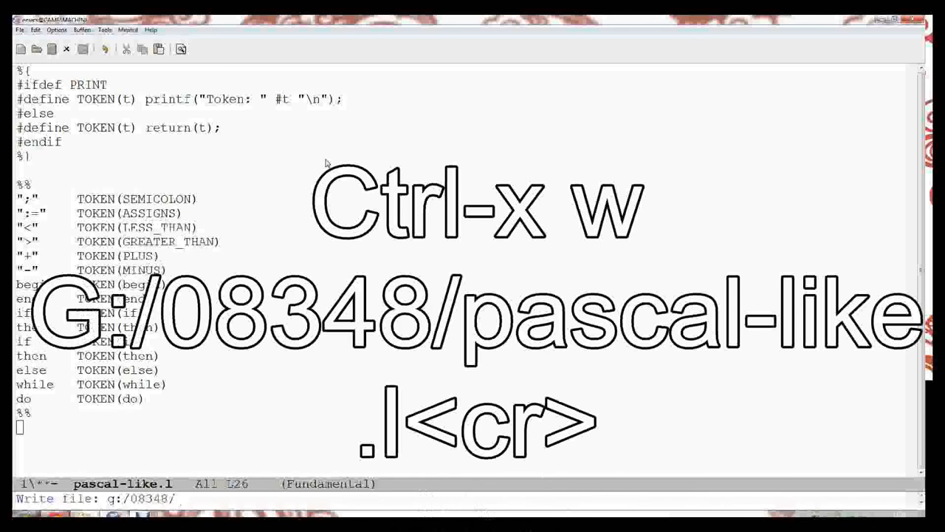
Step: Write the buffer to G:/08348/pascal-like.l
{"action": "type", "text": "pas"}
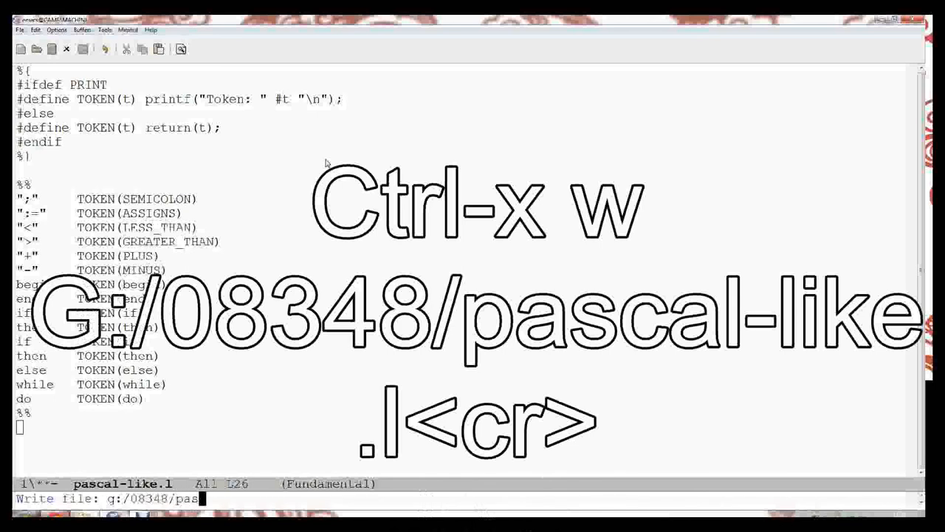
{"action": "type", "text": "cal-like.l"}
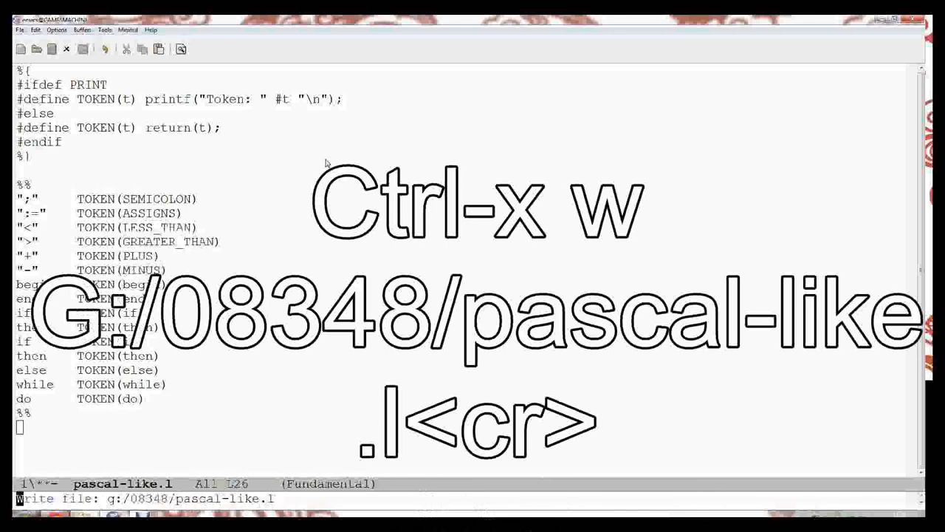
{"action": "key", "text": "Return"}
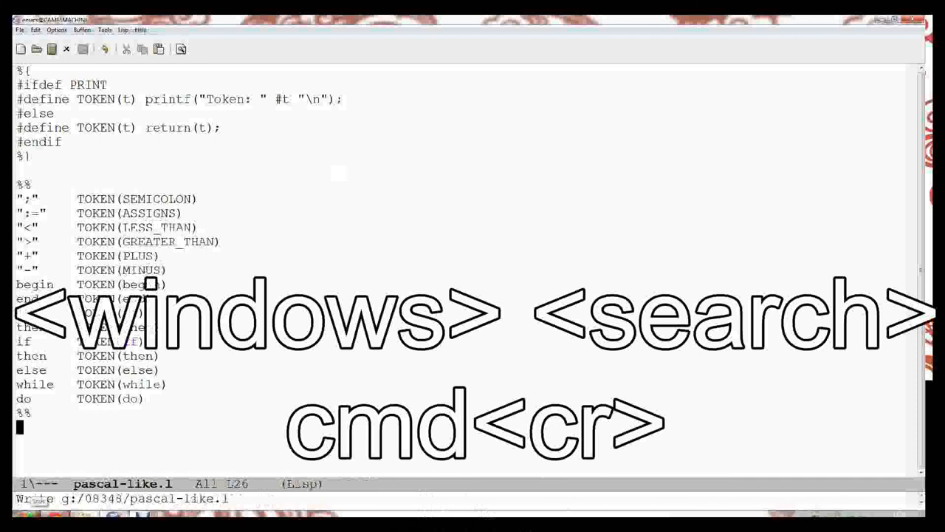
Step: Launch a Command Prompt window from the Start menu search with cmd
{"action": "left_click", "coordinate": [30, 510]}
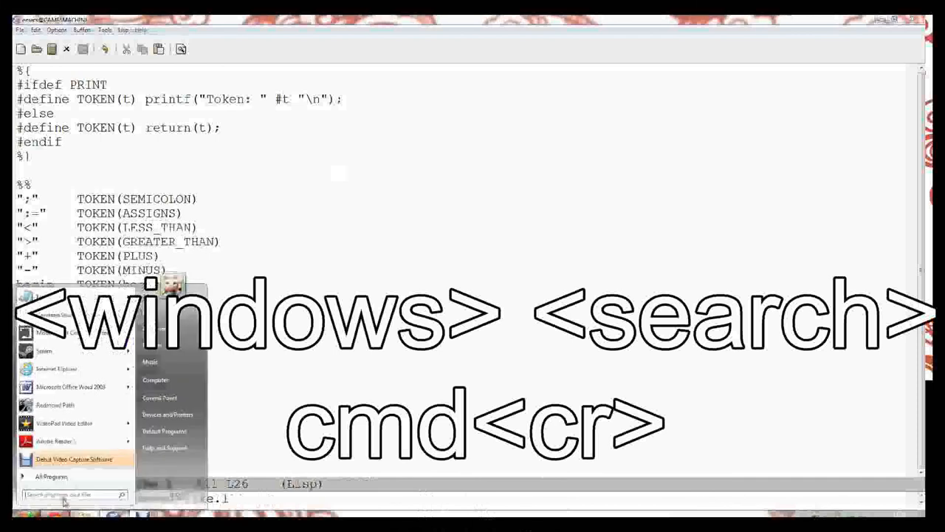
{"action": "type", "text": "cmd"}
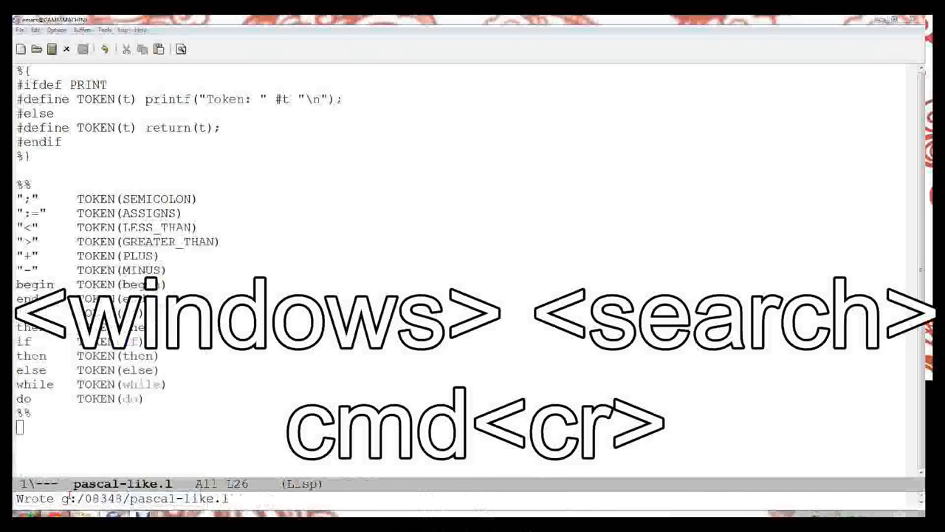
{"action": "key", "text": "Enter"}
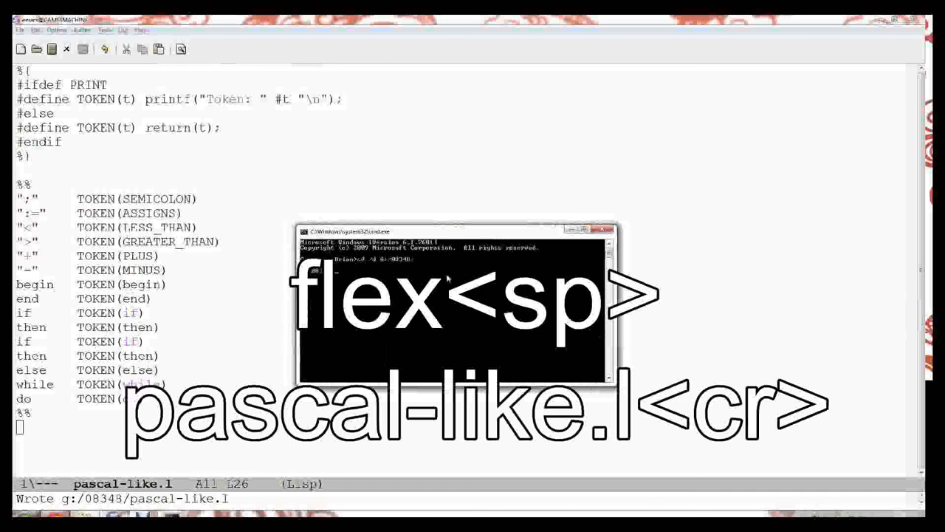
Step: Run flex pascal-like.l, which reports two rule-cannot-be-matched warnings
{"action": "type", "text": "flex pascal-like.l"}
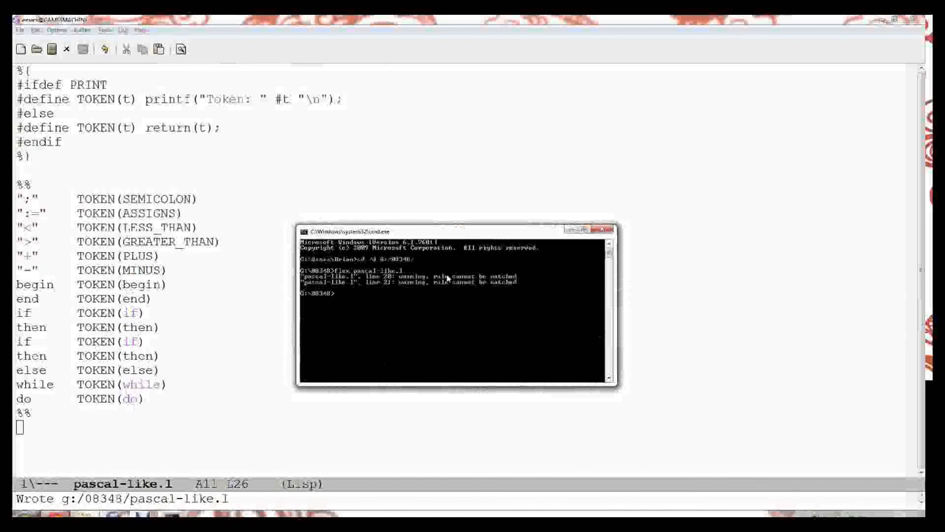
Step: Return to Emacs to remove the duplicate if and then rules flex reported
{"action": "key", "text": "alt+Tab"}
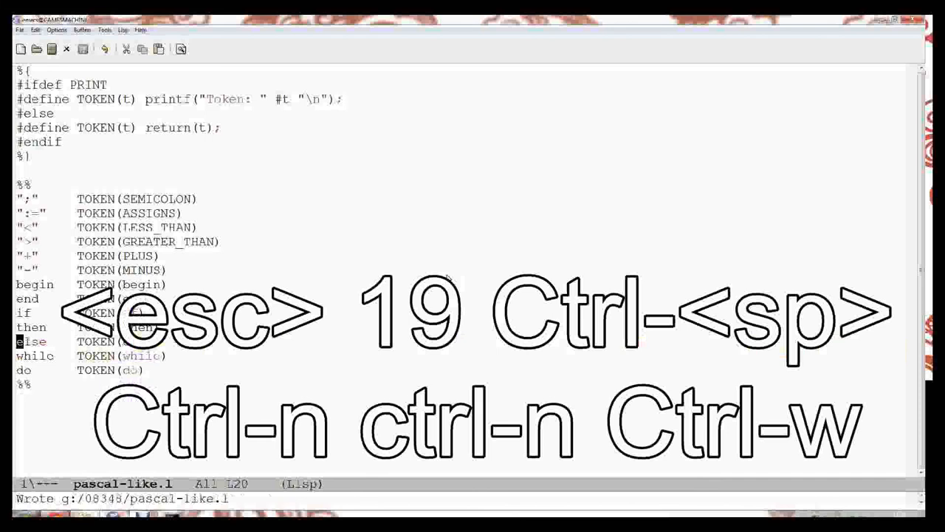
Step: Rerun flex pascal-like.l in the Command Prompt after correcting a mistyped lex command
{"action": "key", "text": "alt+tab"}
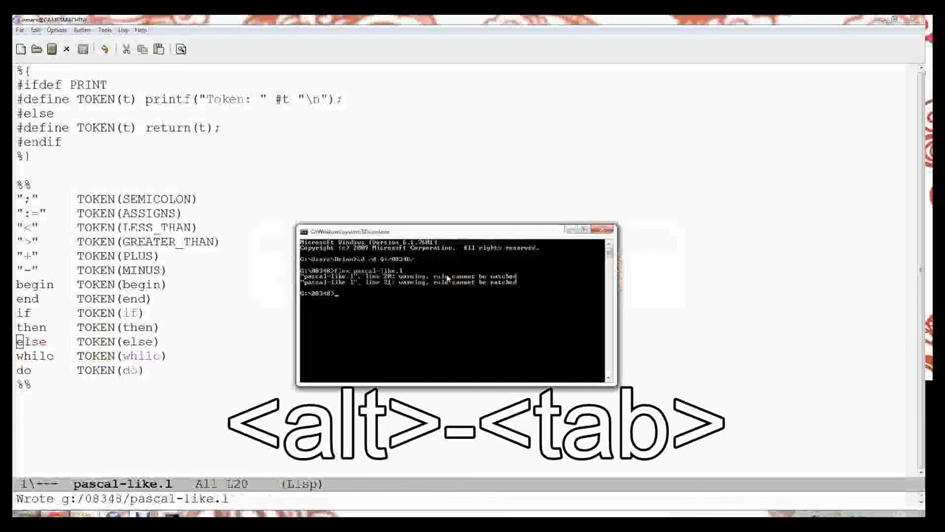
{"action": "type", "text": "lex pascal-like.l"}
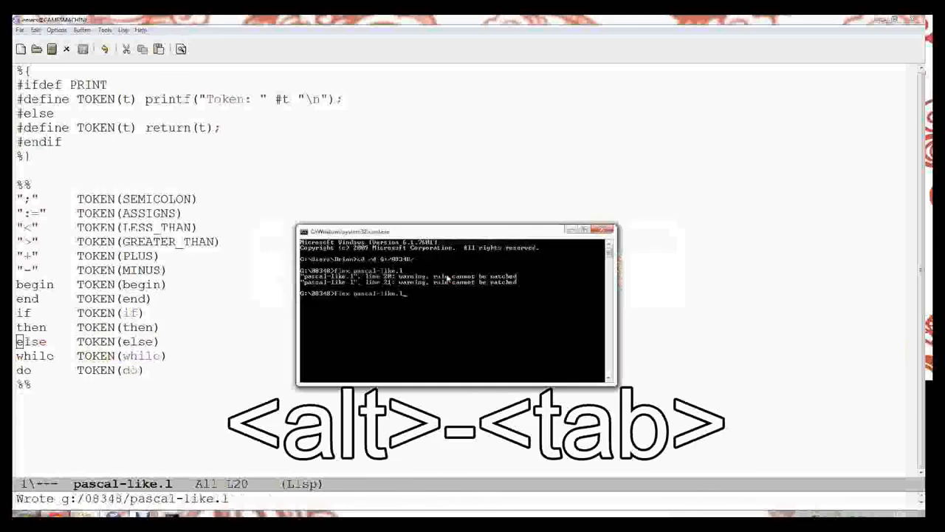
{"action": "key", "text": "alt+tab"}
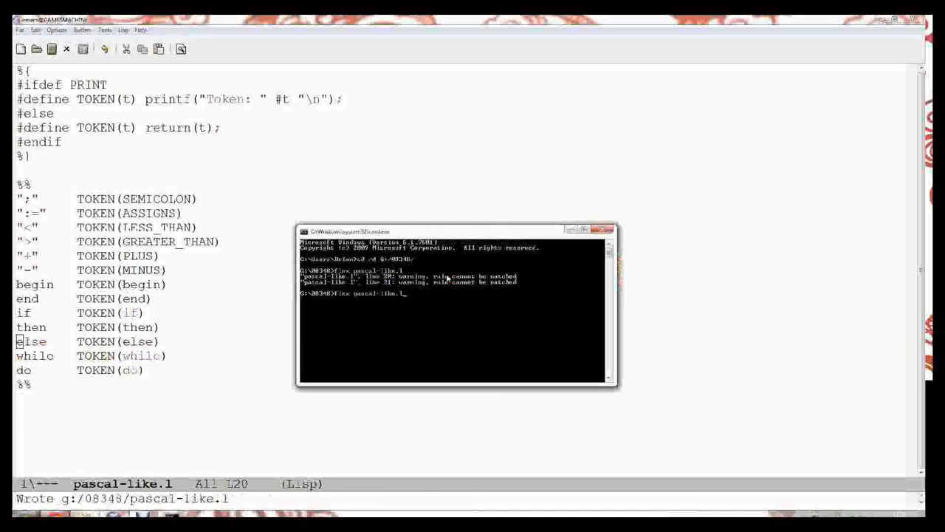
{"action": "type", "text": "flex pascal-like.l"}
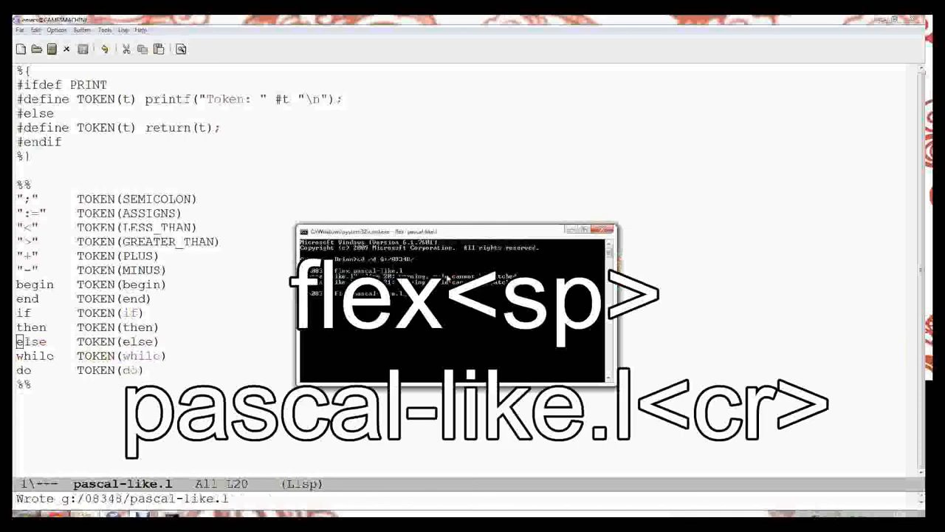